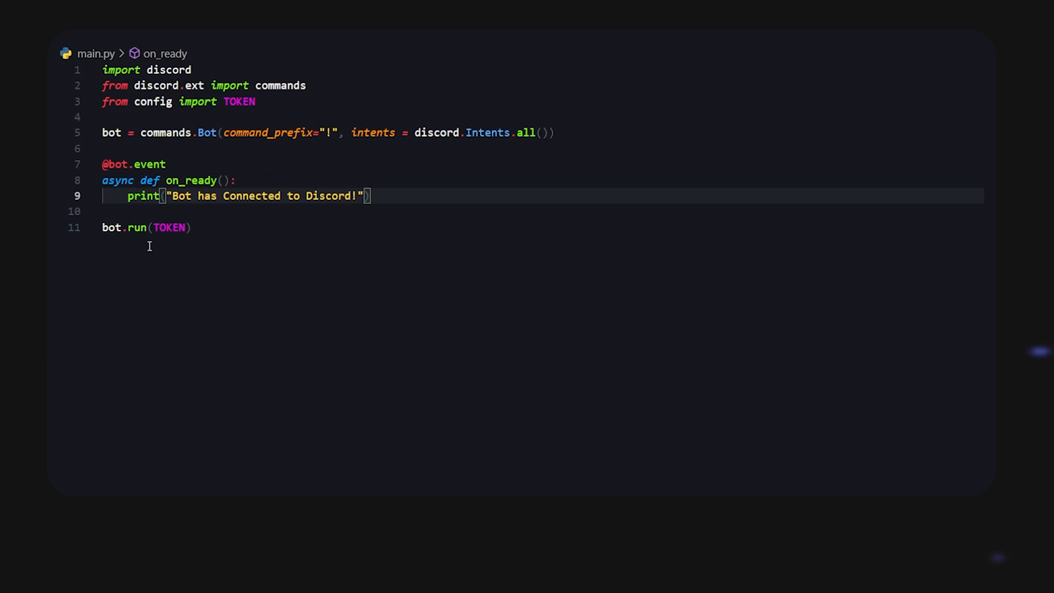
Declare class InviteButtons(discord.ui.View): above bot.run(TOKEN)
{"action": "key", "text": "Enter"}
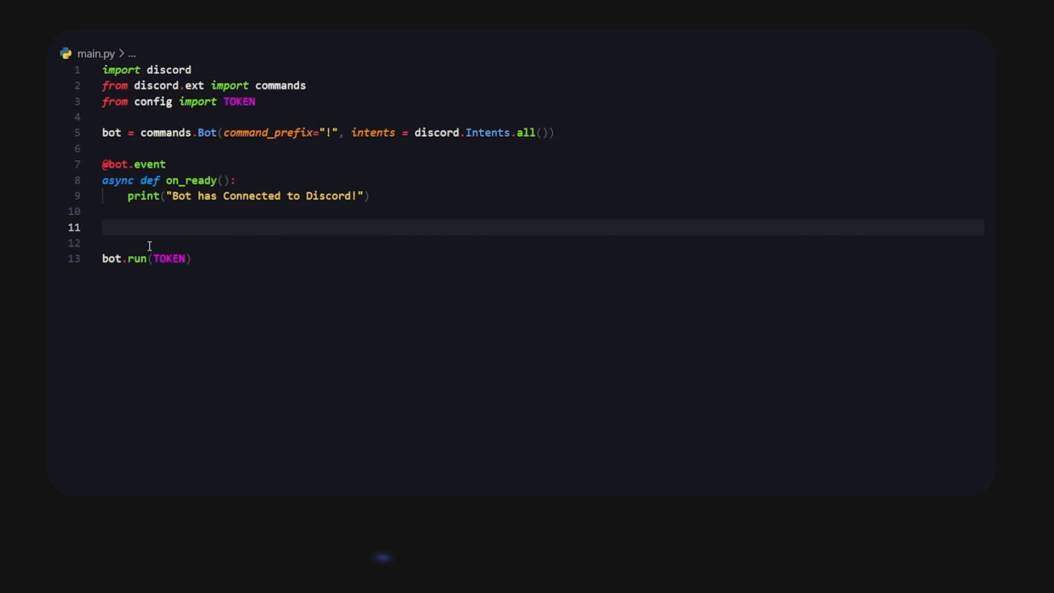
{"action": "type", "text": "class Inv"}
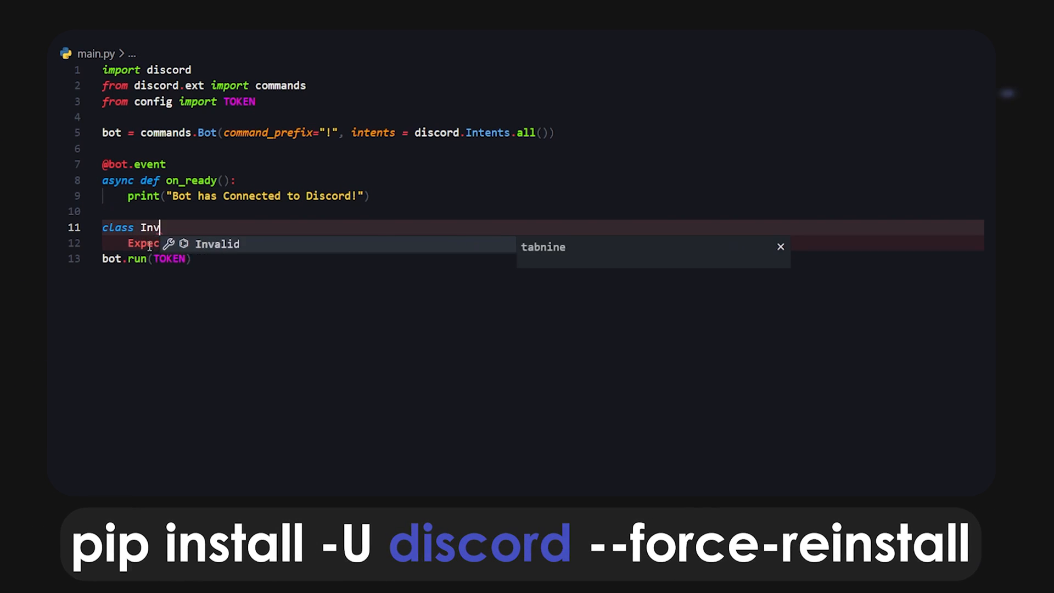
{"action": "type", "text": "iteButtons("}
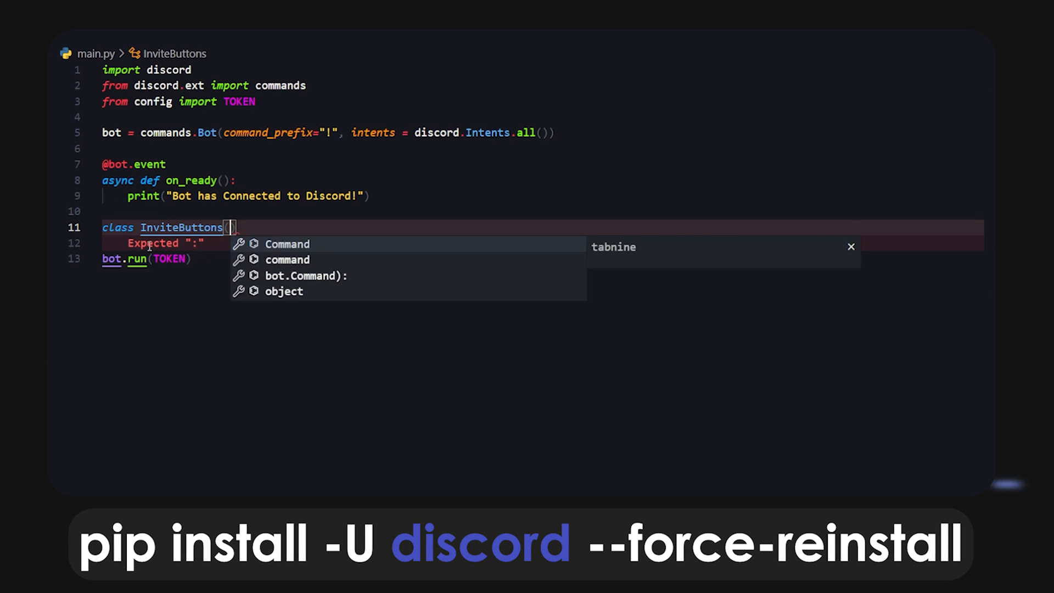
{"action": "type", "text": "discoerd"}
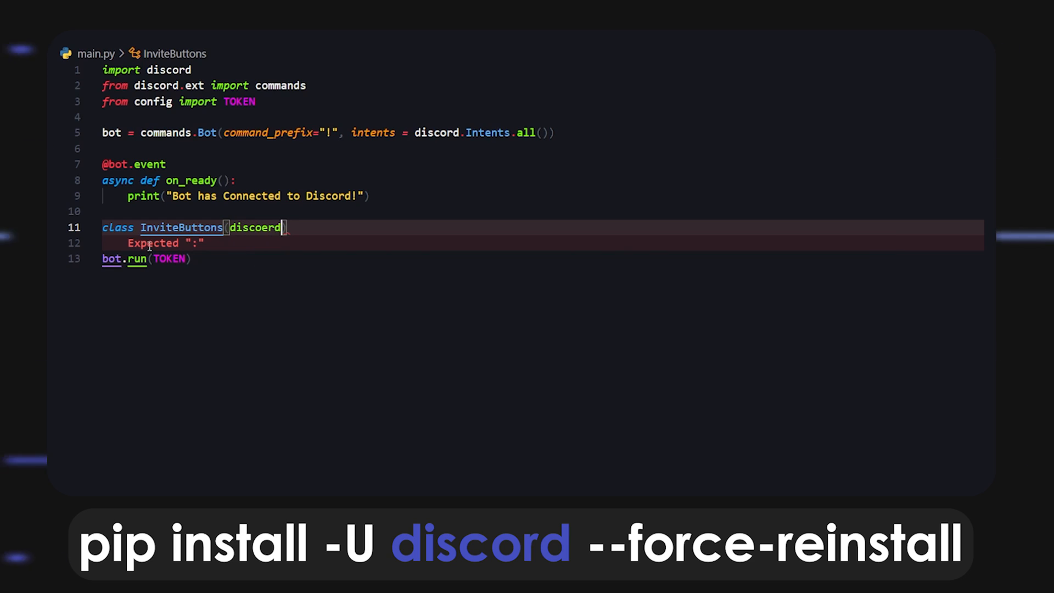
{"action": "type", "text": "discord.ui."}
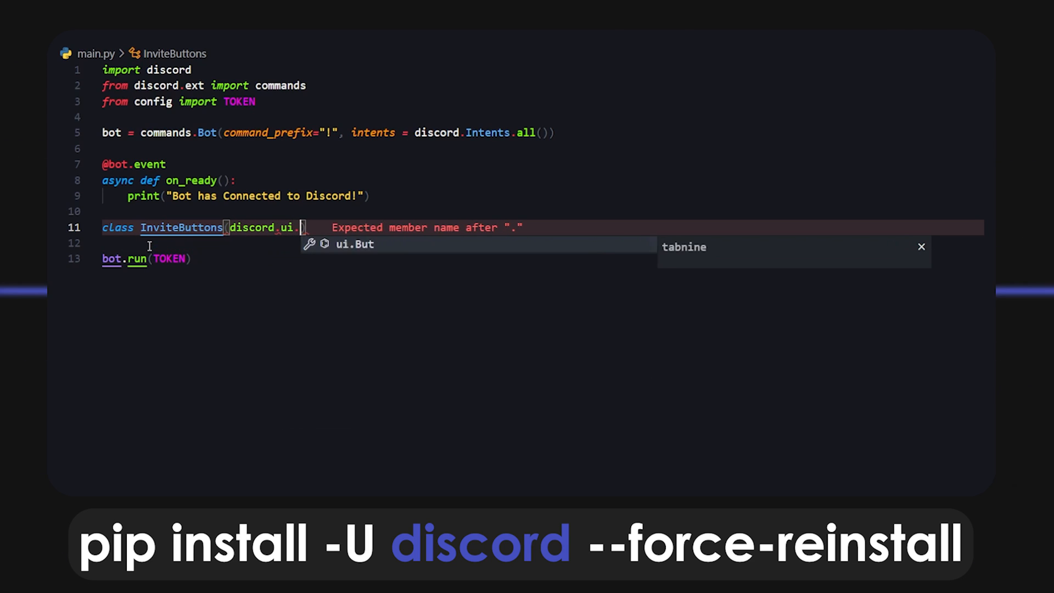
{"action": "type", "text": "View"}
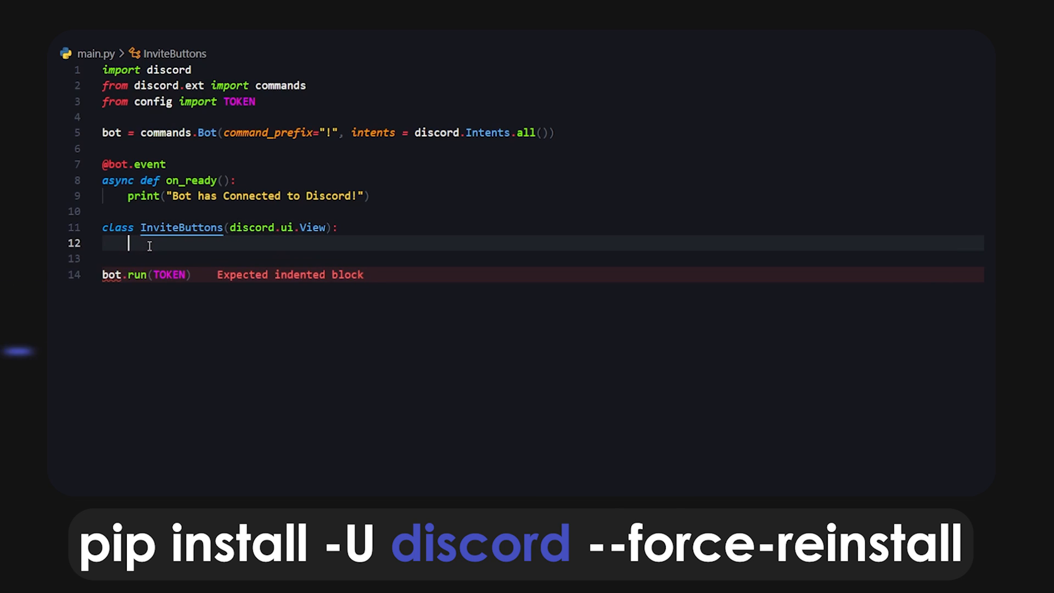
Define __init__(self, inv: str) as the InviteButtons constructor
{"action": "type", "text": "de"}
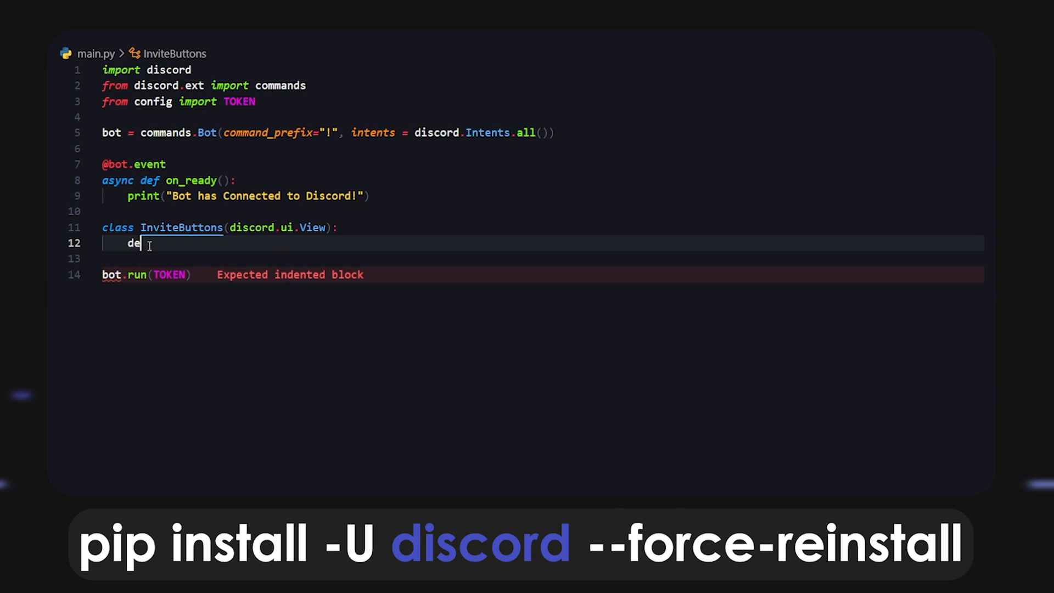
{"action": "type", "text": "f"}
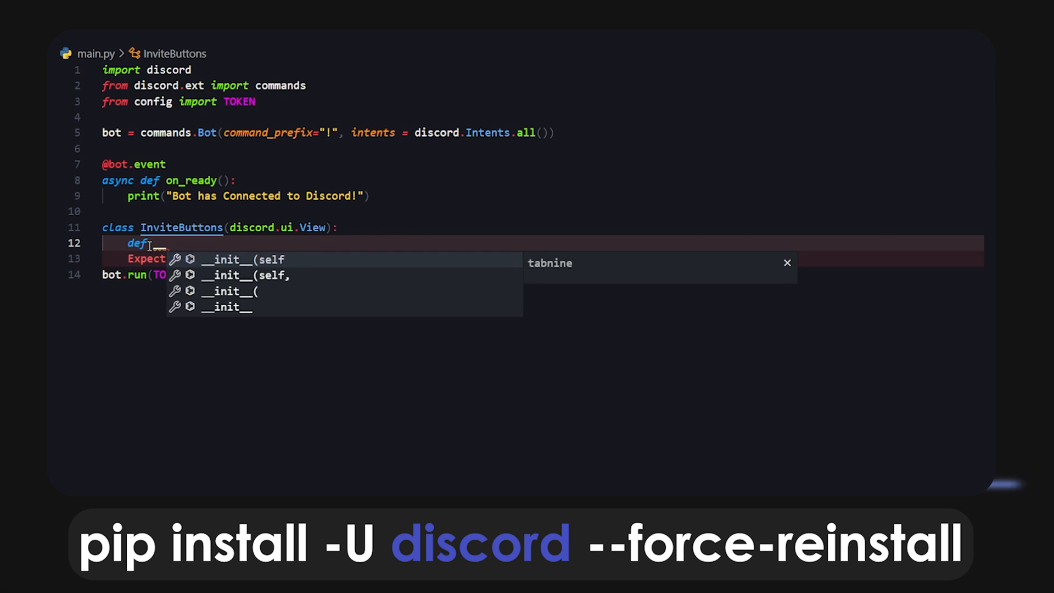
{"action": "type", "text": "__init__(self, n"}
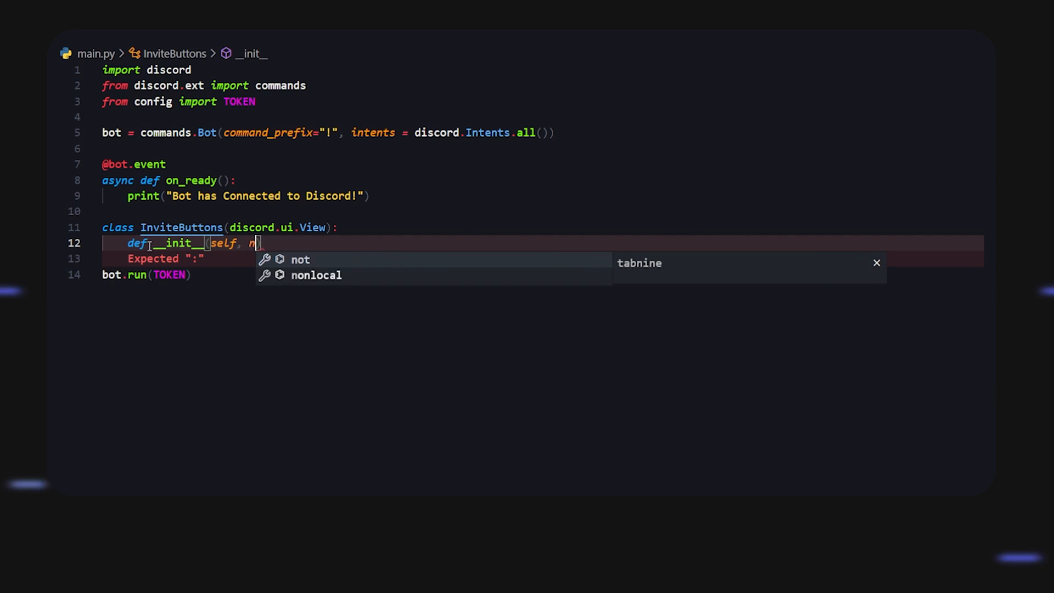
{"action": "type", "text": "inv:"}
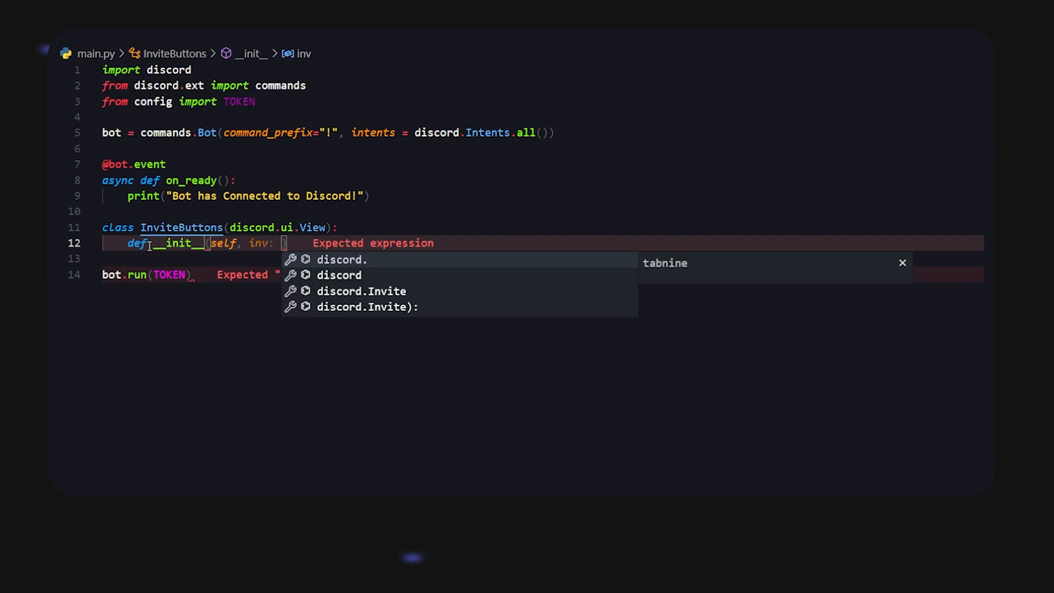
{"action": "type", "text": "str"}
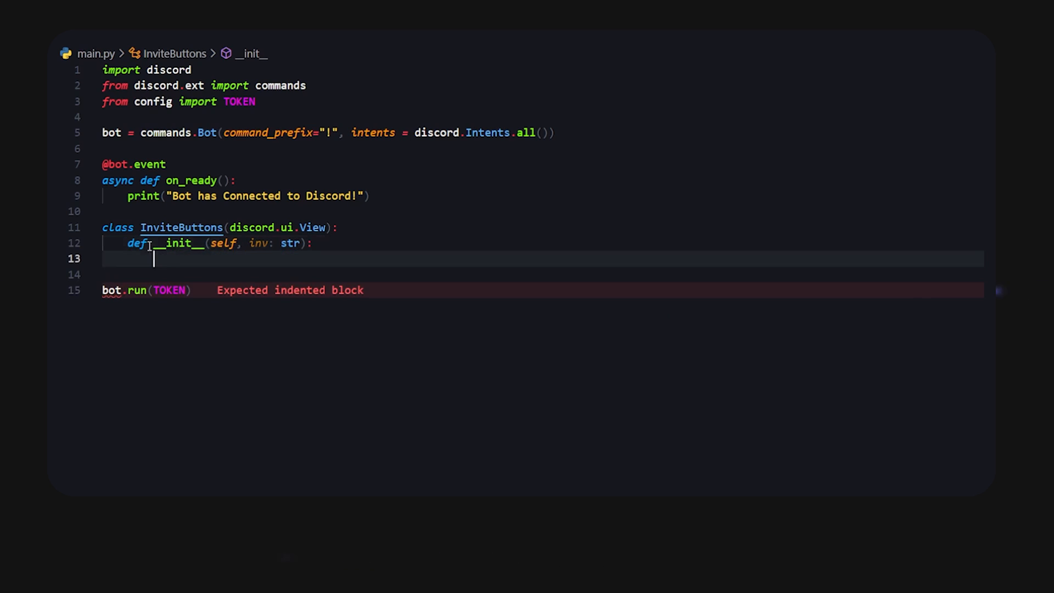
Call super().__init__() and store the invite as self.inv
{"action": "type", "text": "super()."}
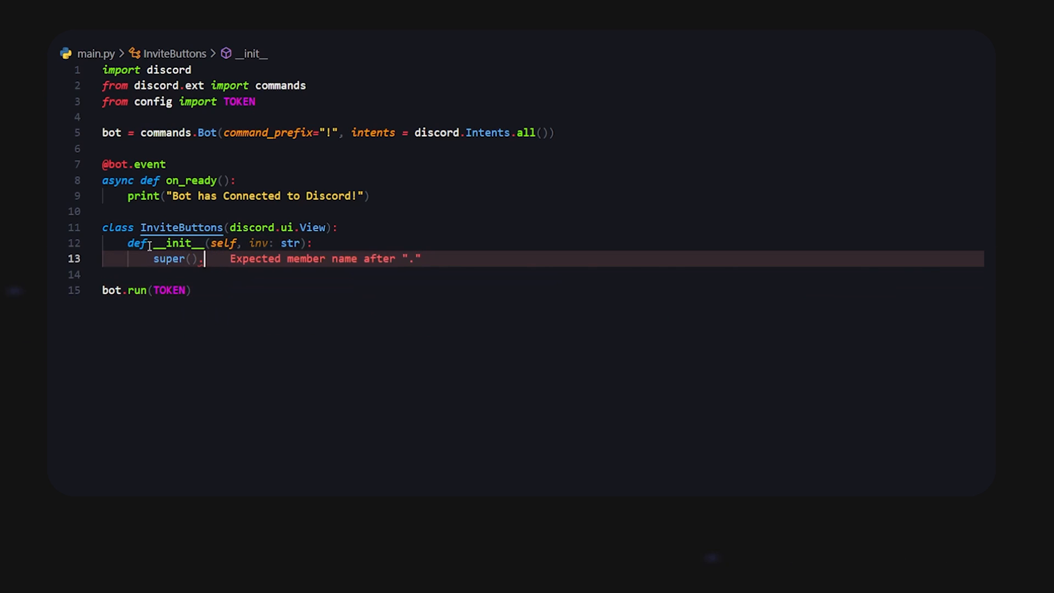
{"action": "type", "text": "i"}
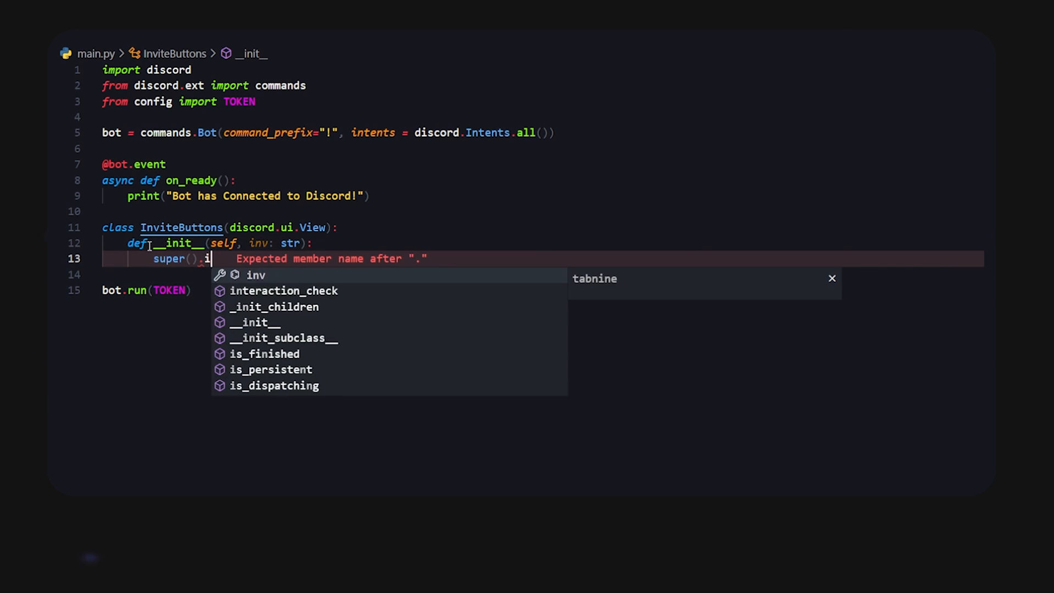
{"action": "type", "text": "__init__("}
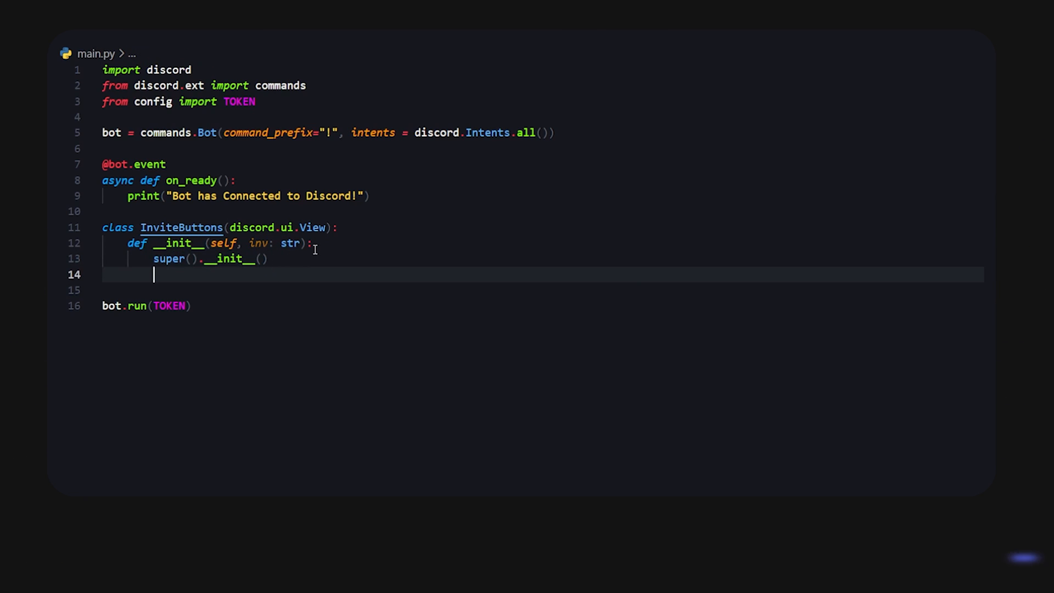
{"action": "type", "text": "self.inv ="}
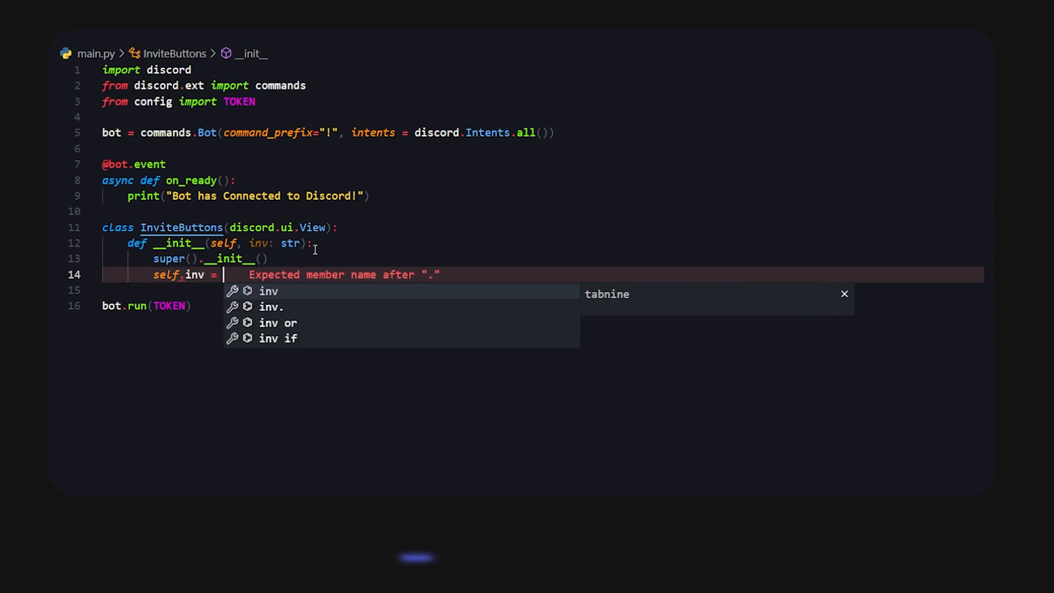
{"action": "type", "text": "inv"}
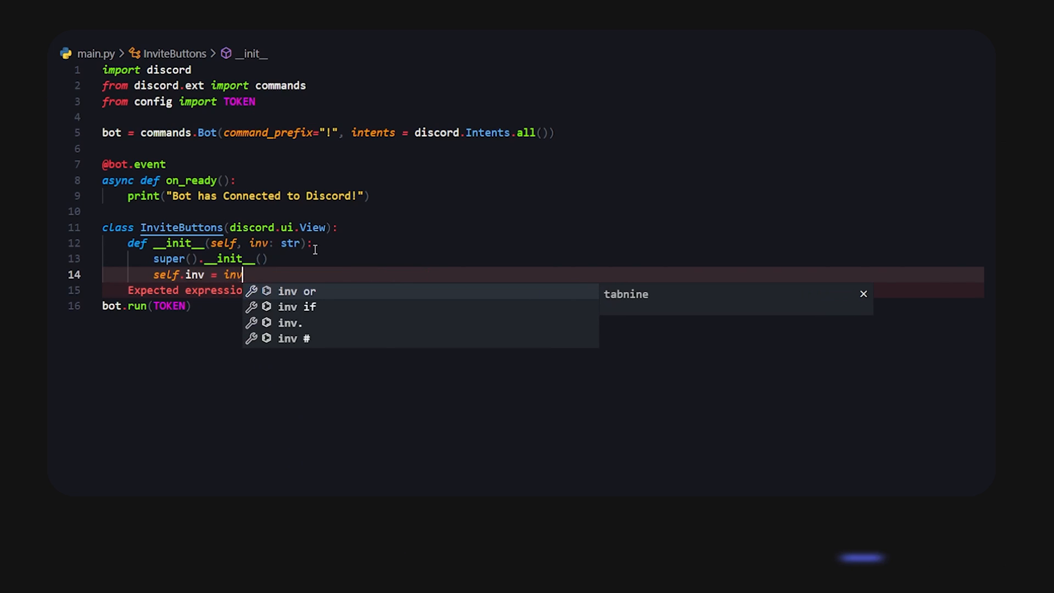
{"action": "key", "text": "Enter"}
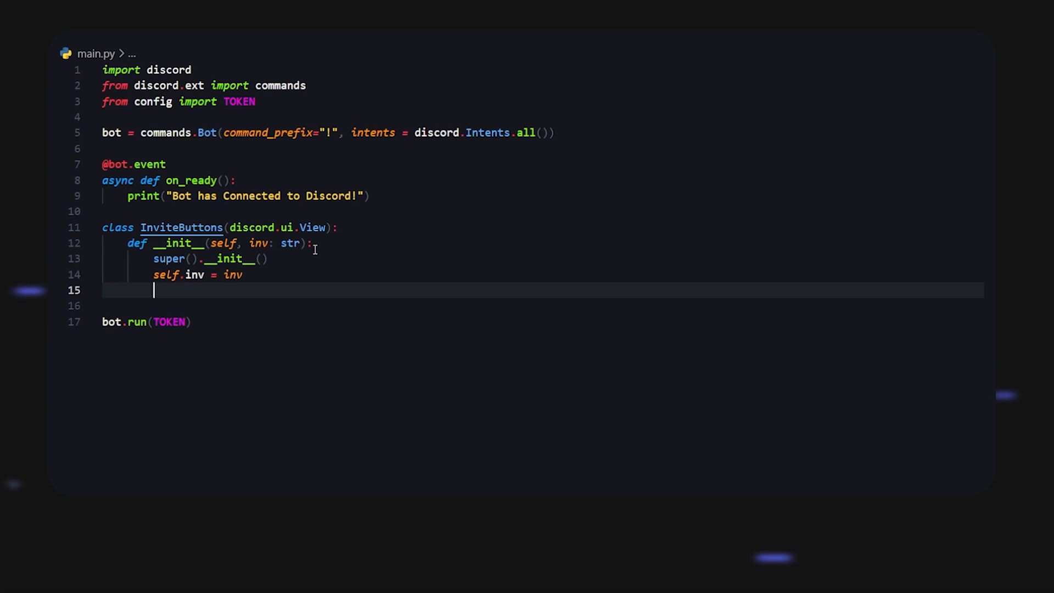
Add self.add_item(discord.ui.Button()) inside the constructor
{"action": "type", "text": "self."}
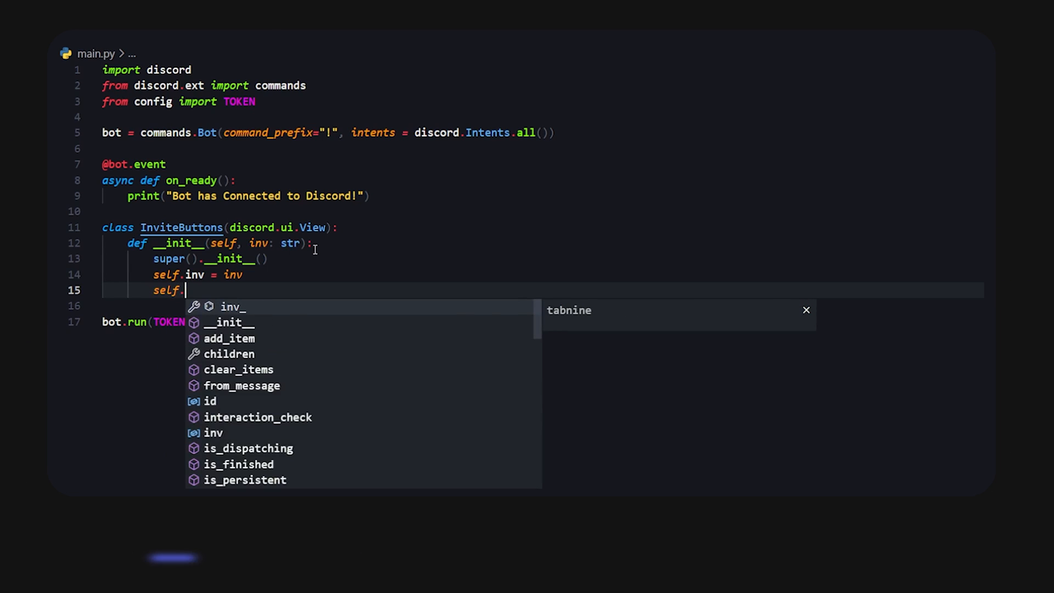
{"action": "type", "text": "add_item("}
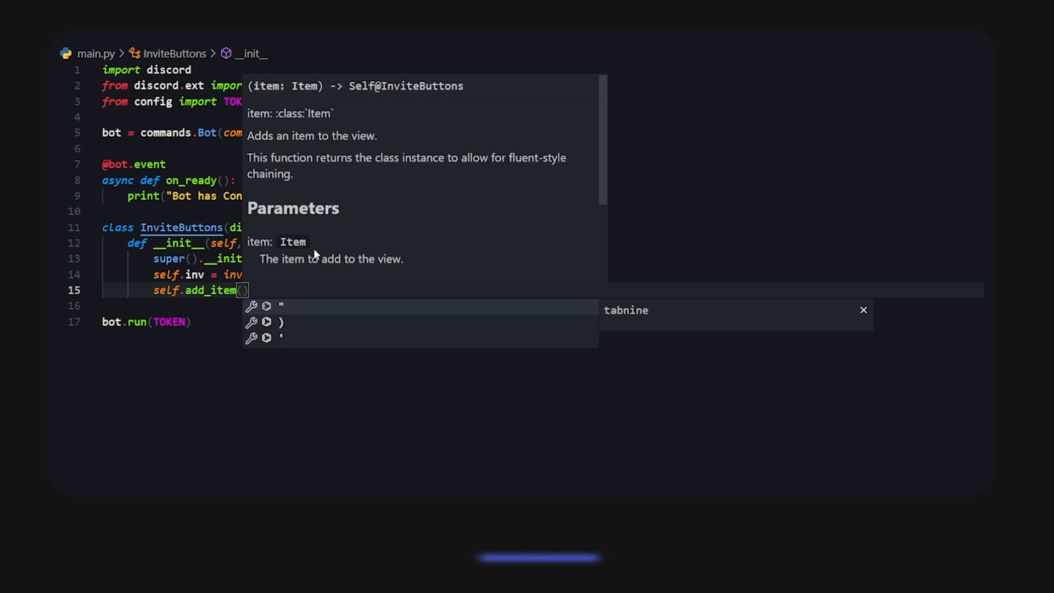
{"action": "type", "text": "discord.ui.Byu"}
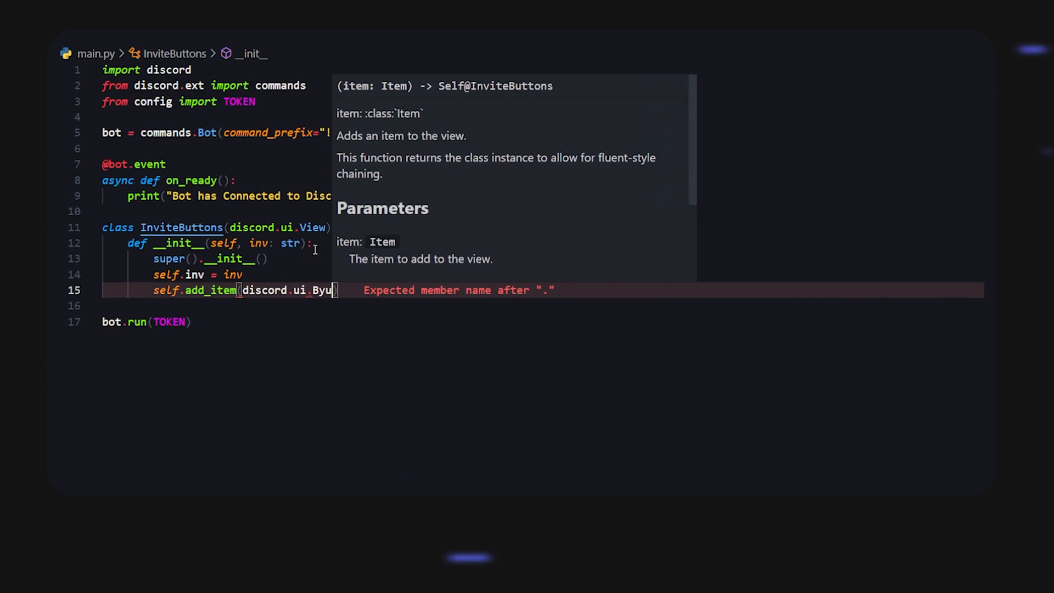
{"action": "type", "text": "Button("}
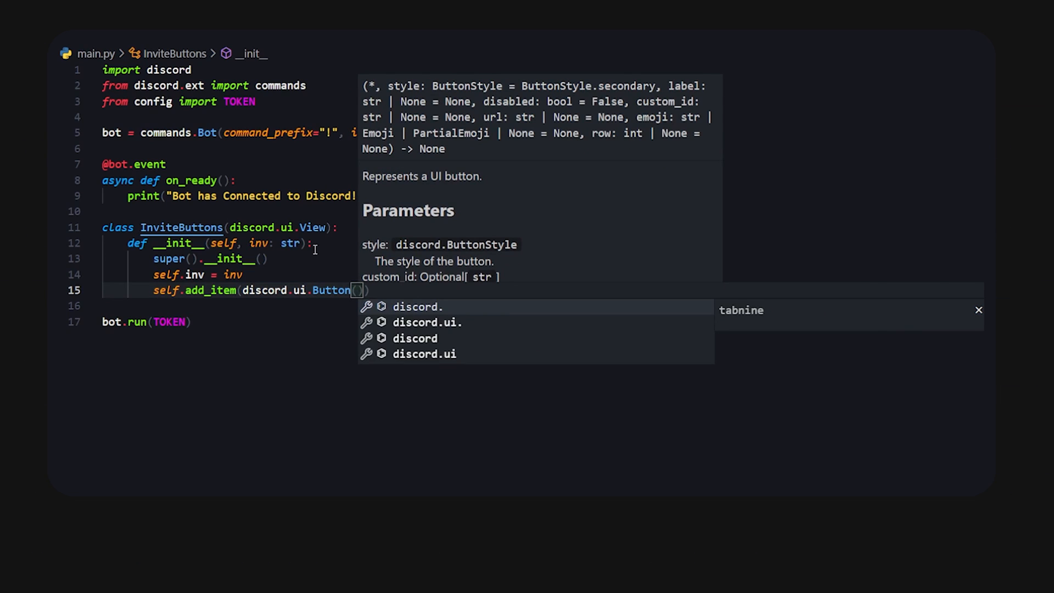
{"action": "mouse_move", "coordinate": [490, 92]}
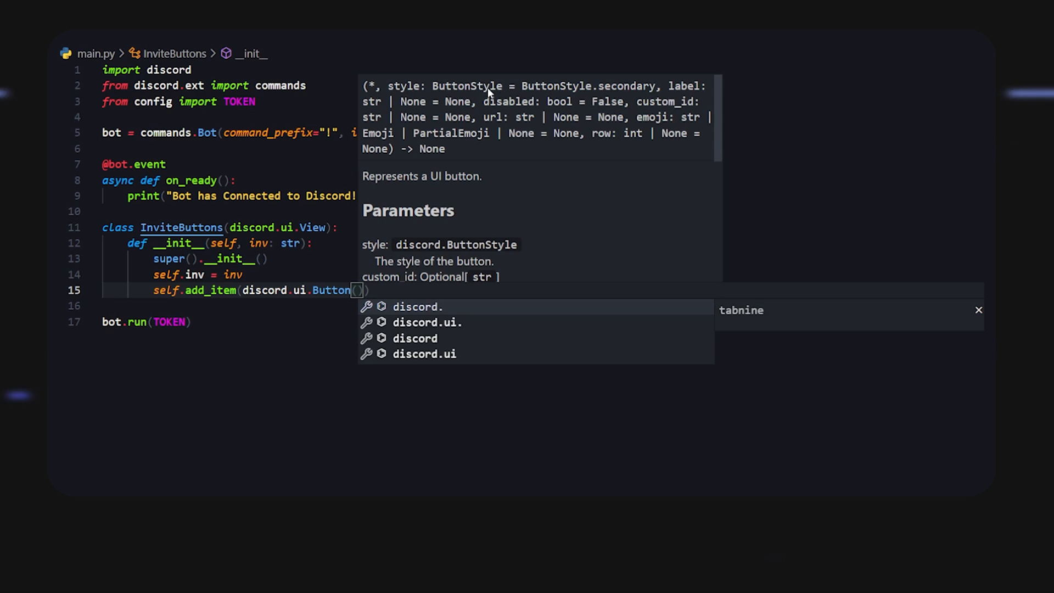
{"action": "mouse_move", "coordinate": [447, 92]}
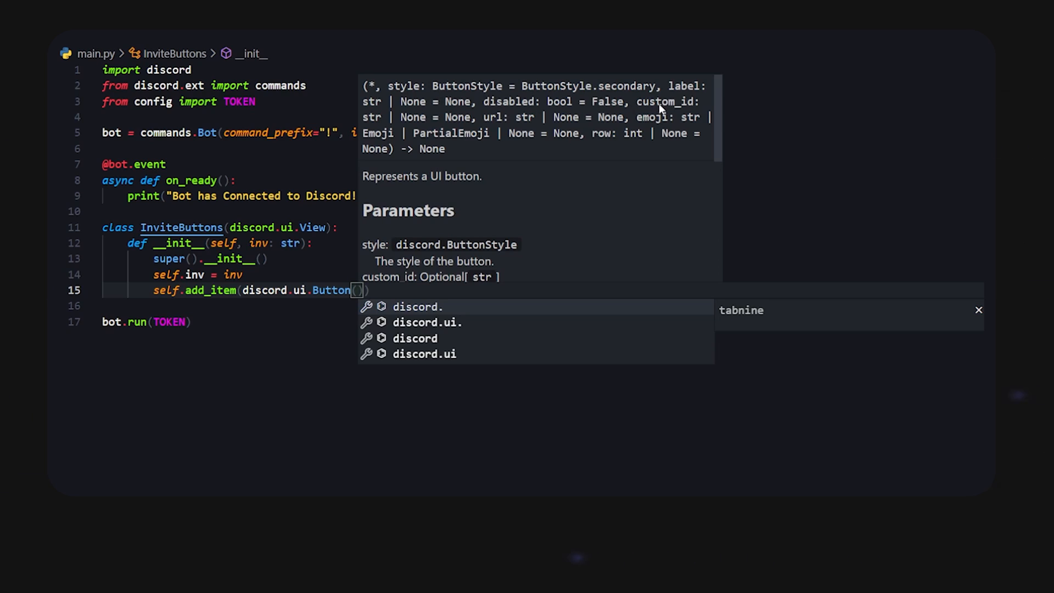
{"action": "mouse_move", "coordinate": [491, 108]}
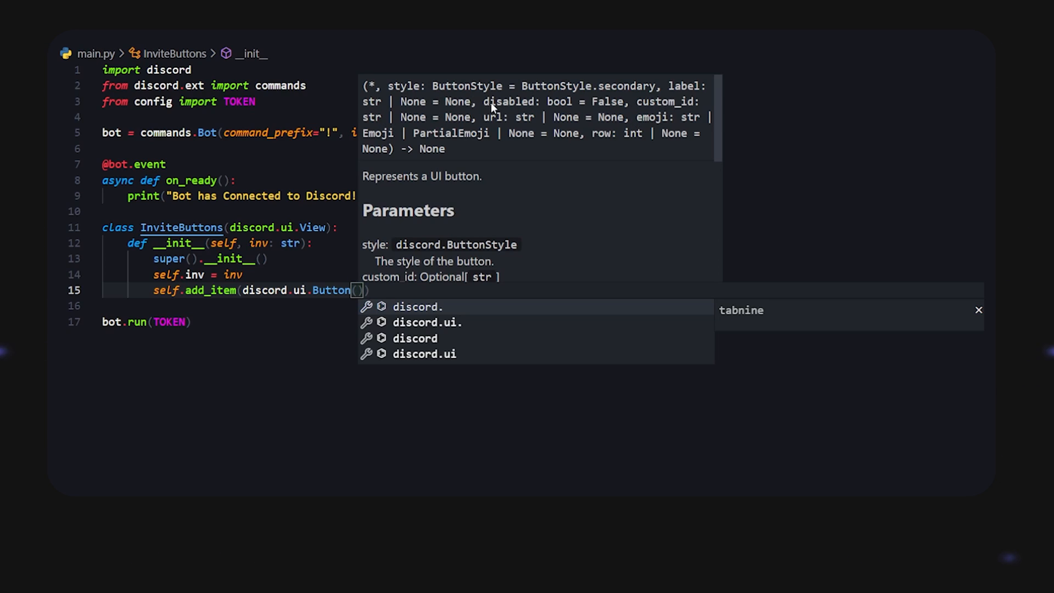
{"action": "mouse_move", "coordinate": [394, 127]}
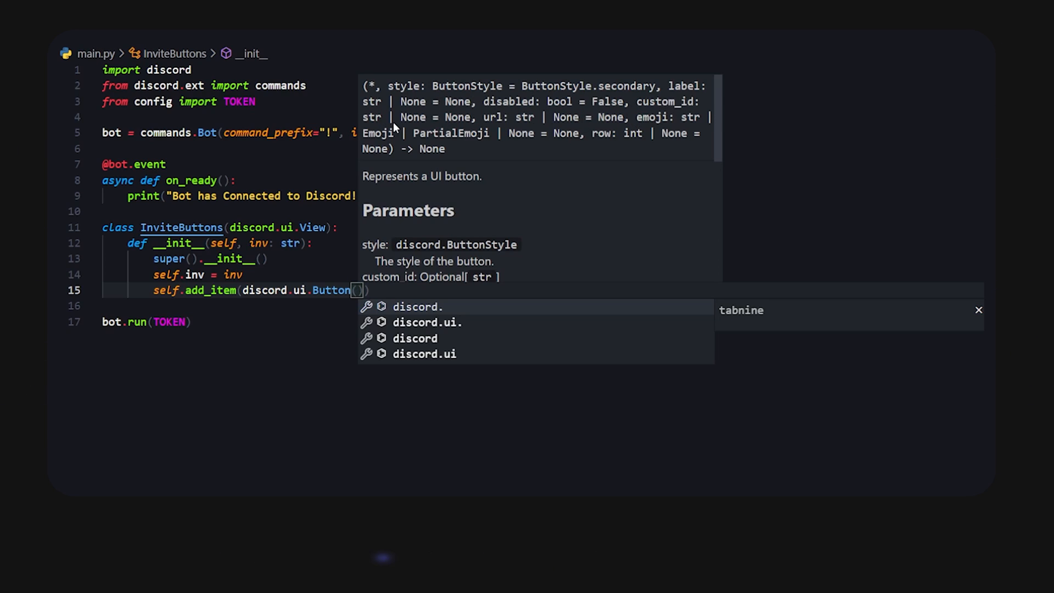
{"action": "mouse_move", "coordinate": [409, 146]}
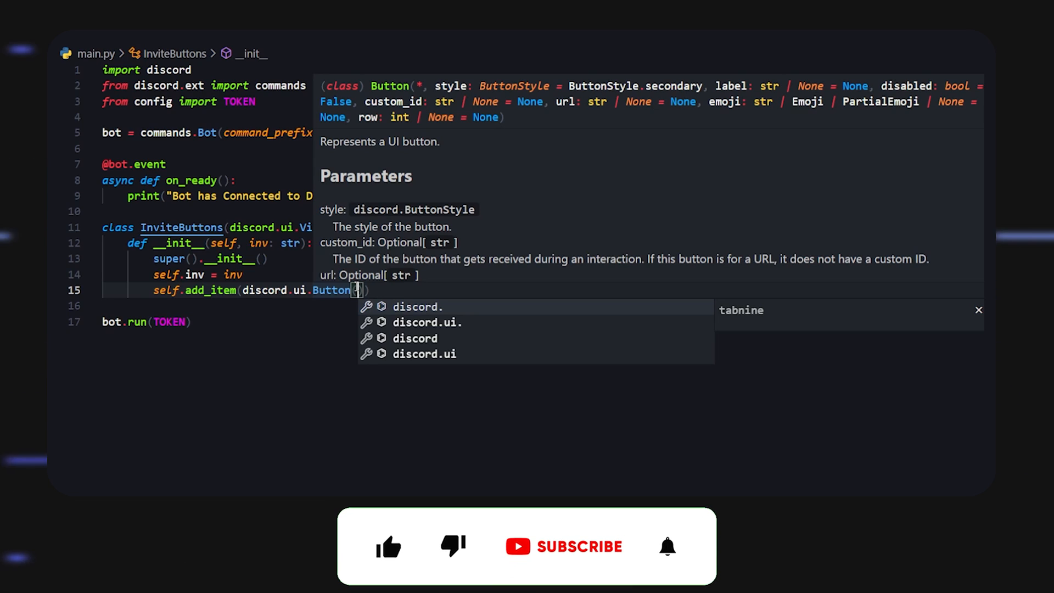
{"action": "type", "text": "label;"}
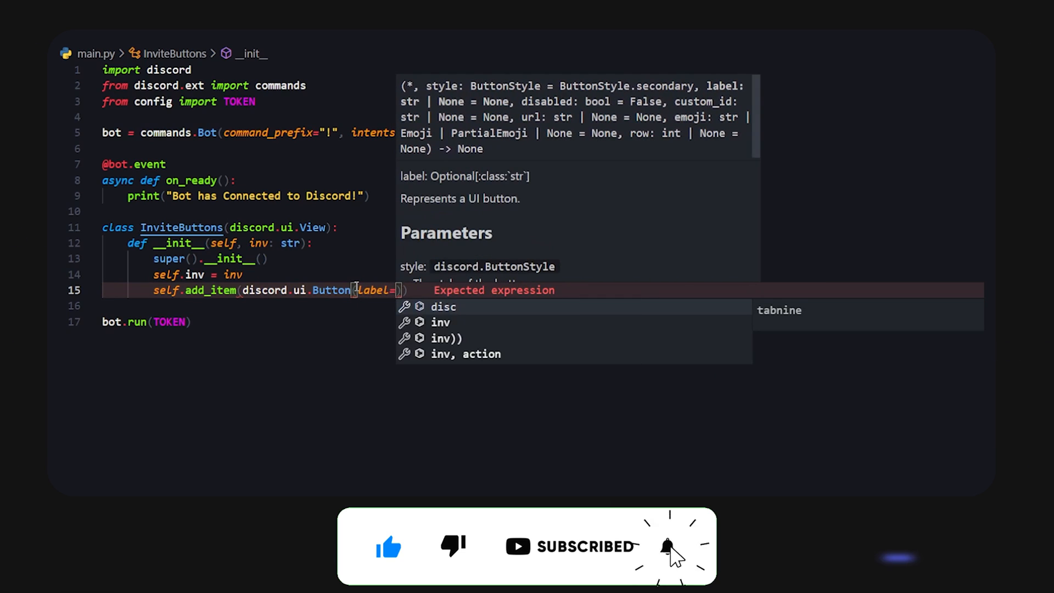
{"action": "type", "text": "\"Invite Link\","}
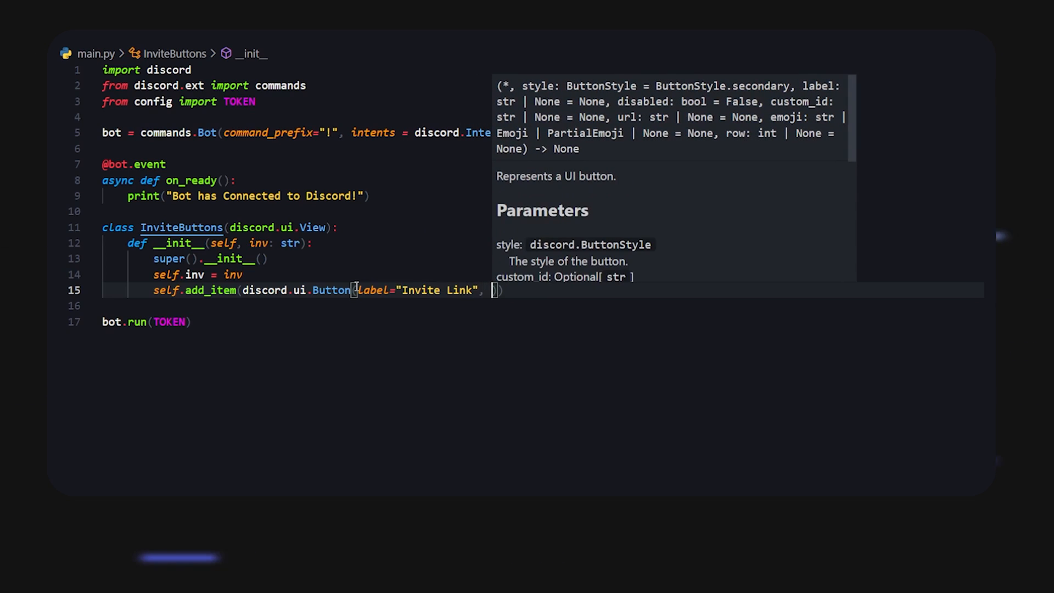
{"action": "type", "text": "url"}
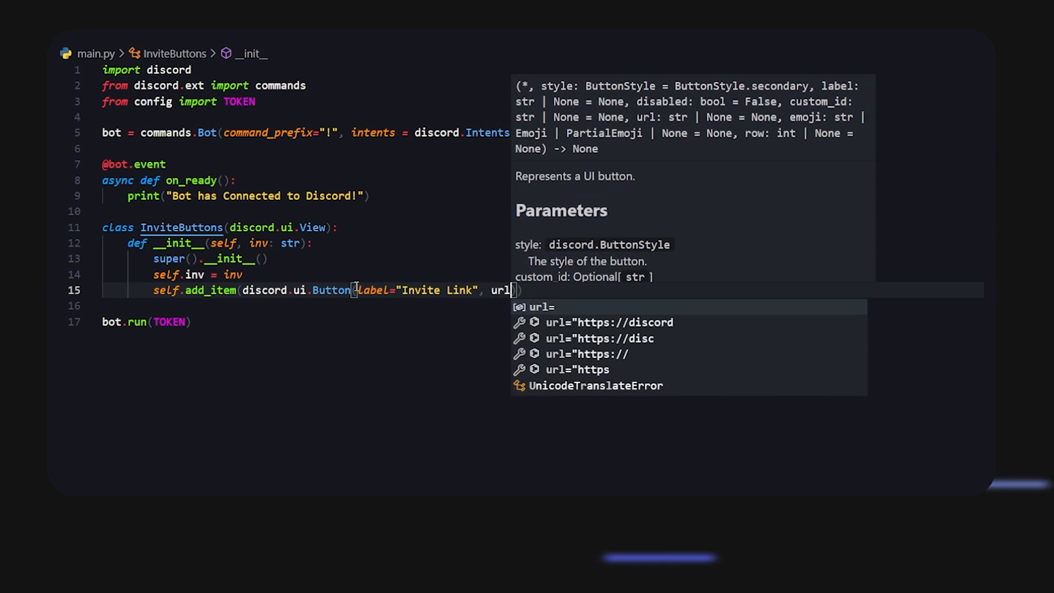
{"action": "type", "text": "=\"\""}
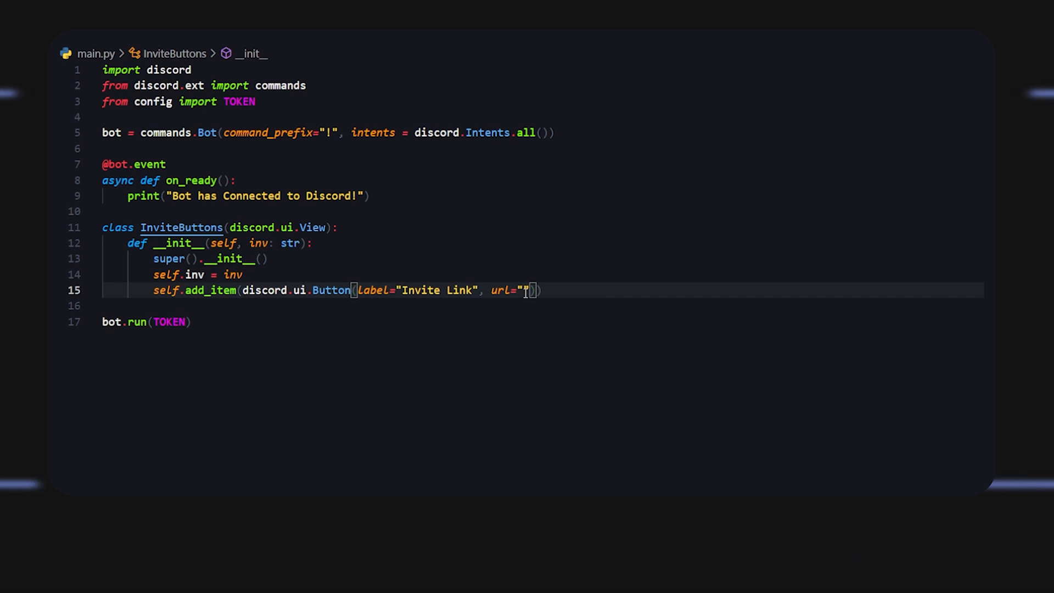
{"action": "type", "text": "i"}
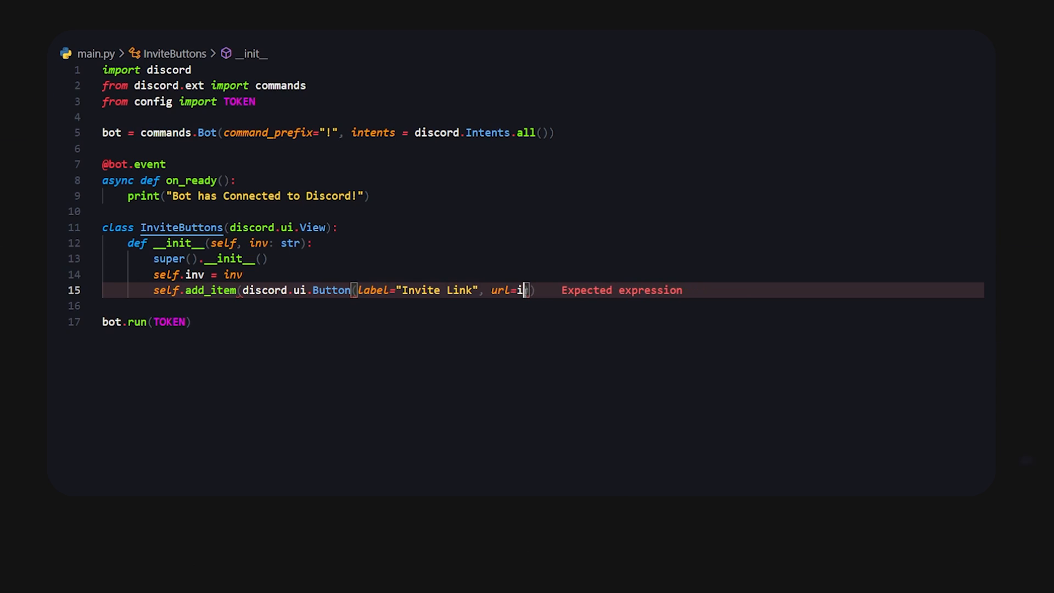
{"action": "type", "text": "self.inv"}
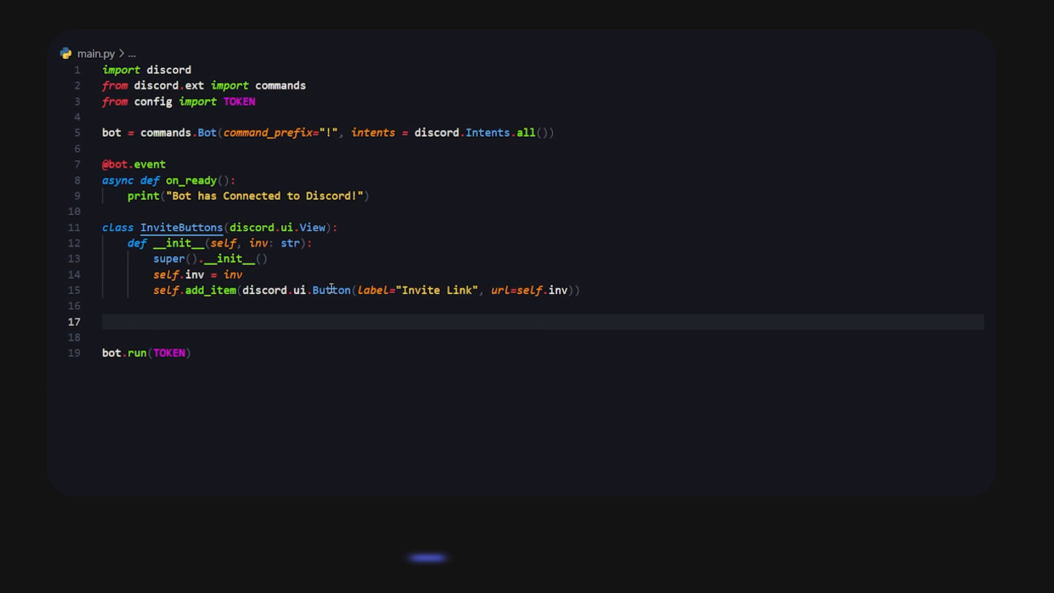
{"action": "mouse_move", "coordinate": [523, 265]}
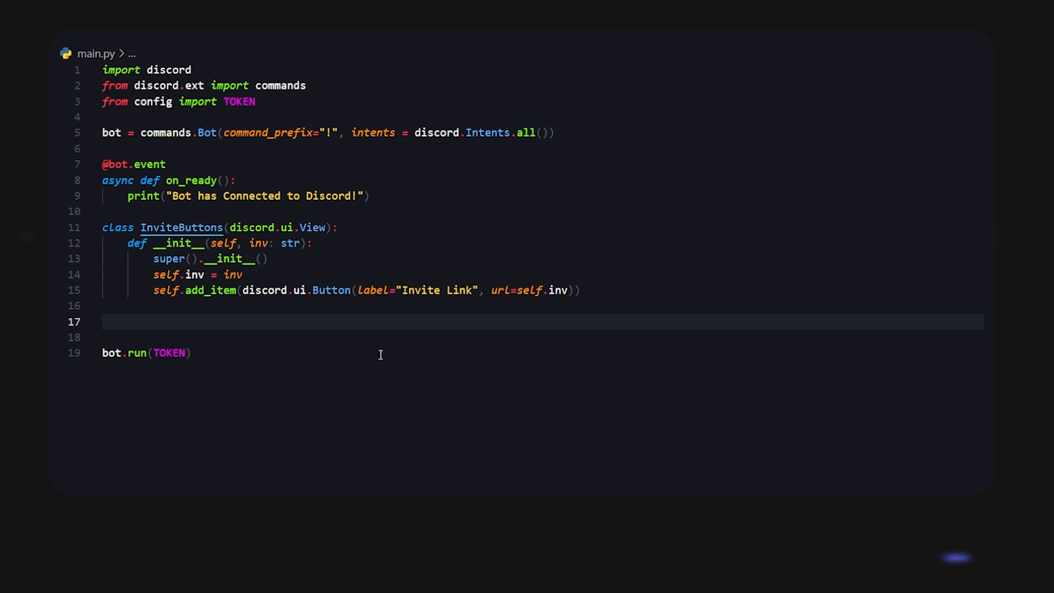
{"action": "type", "text": "@discorfd.ui."}
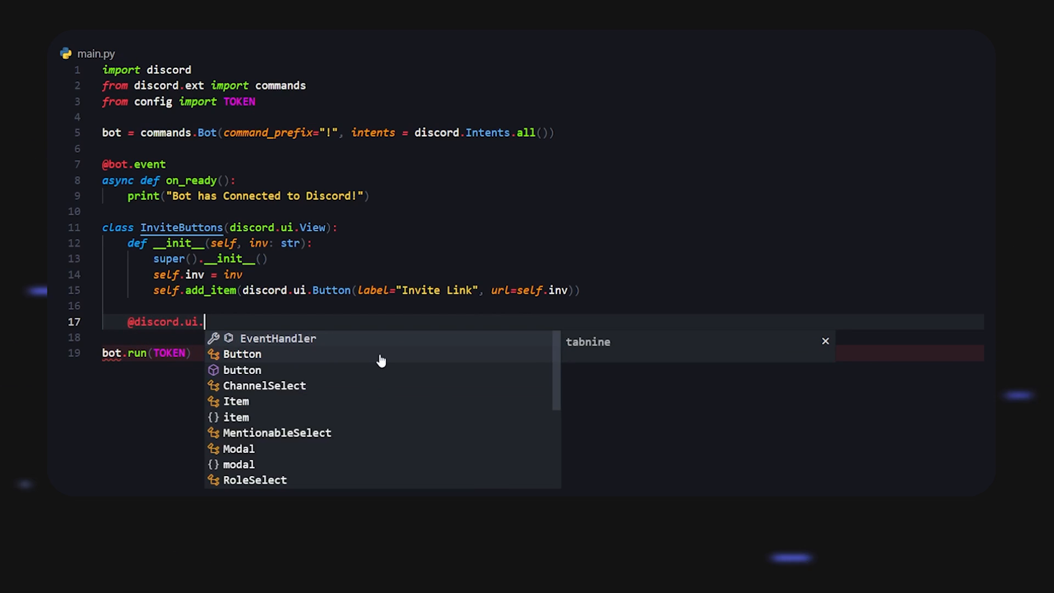
{"action": "type", "text": "n"}
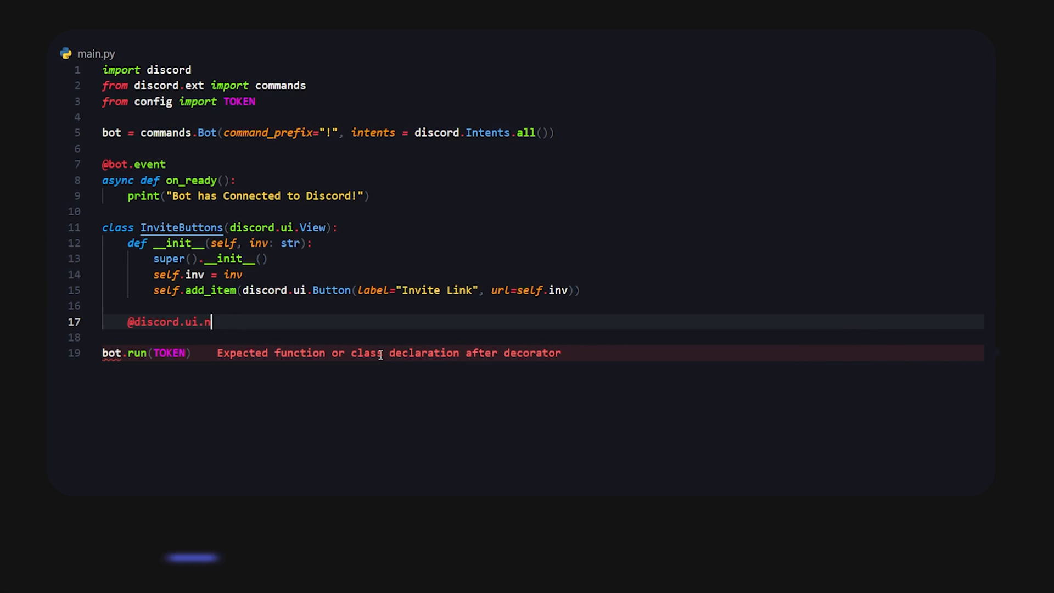
{"action": "type", "text": "utton("}
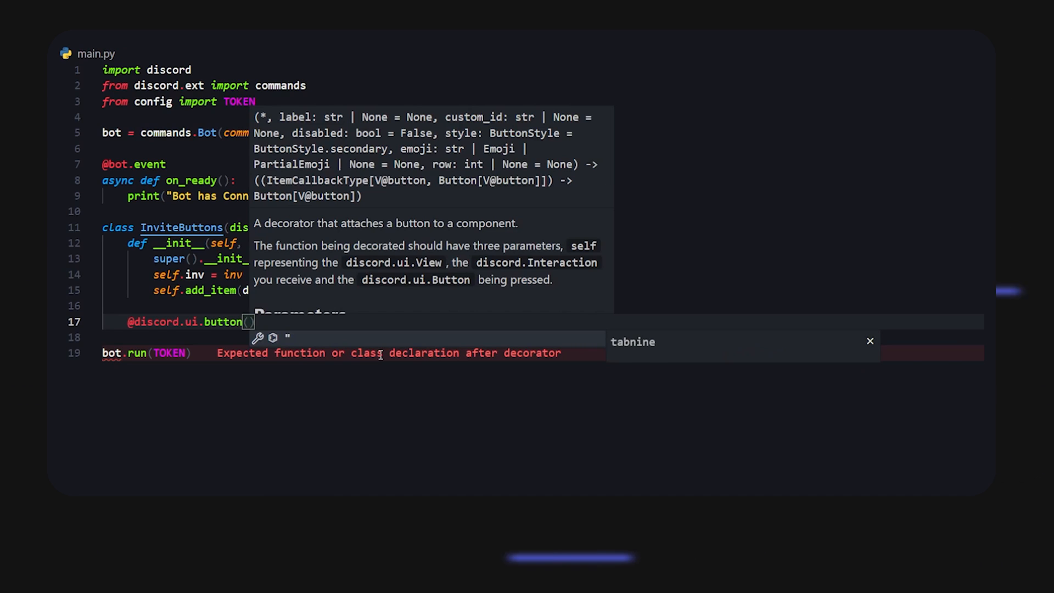
{"action": "type", "text": "label="}
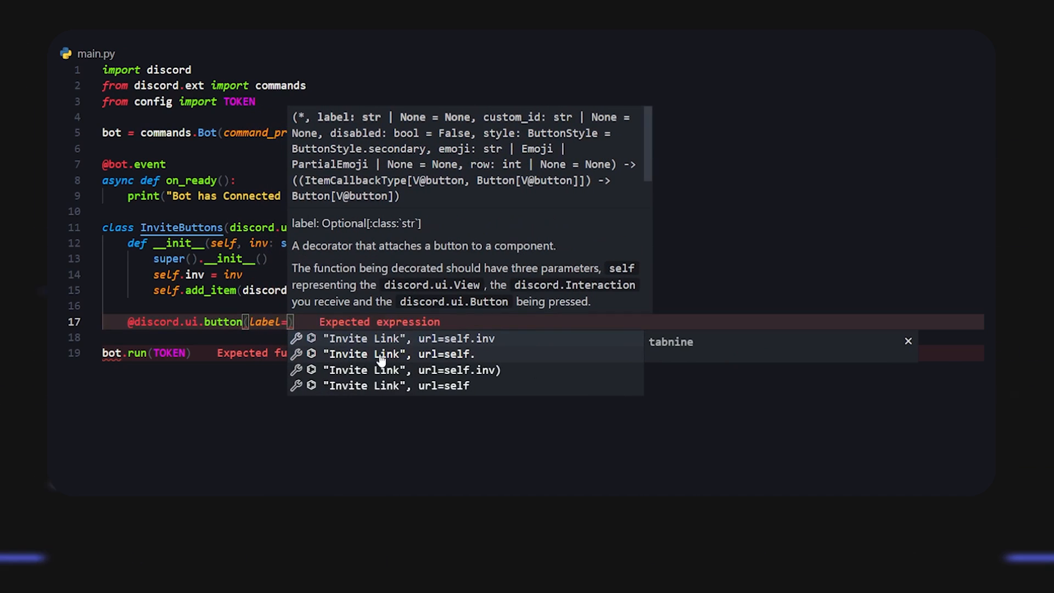
{"action": "type", "text": "\"\""}
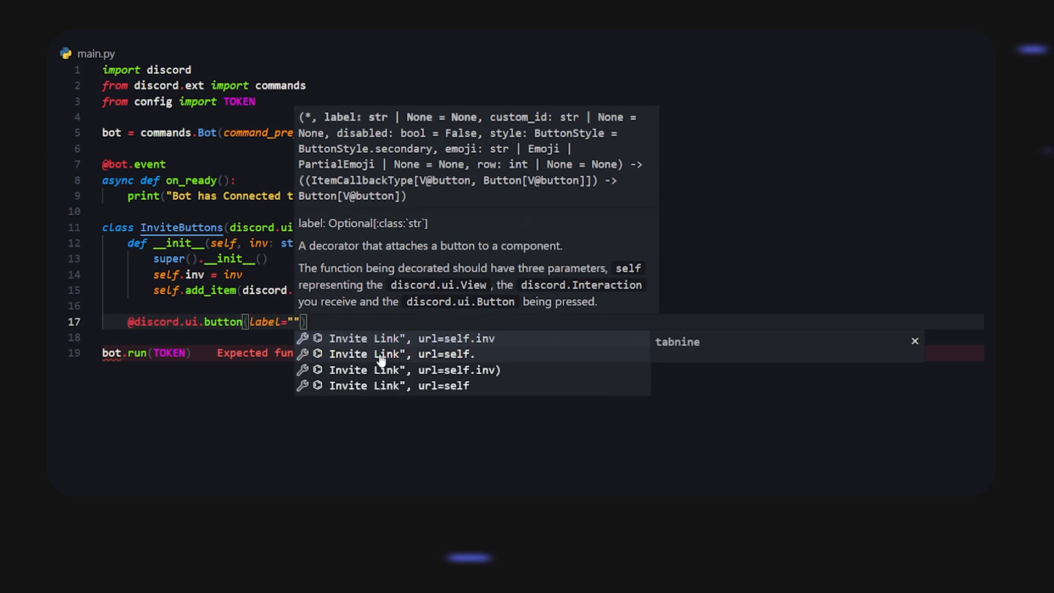
{"action": "type", "text": "Invite Btn"}
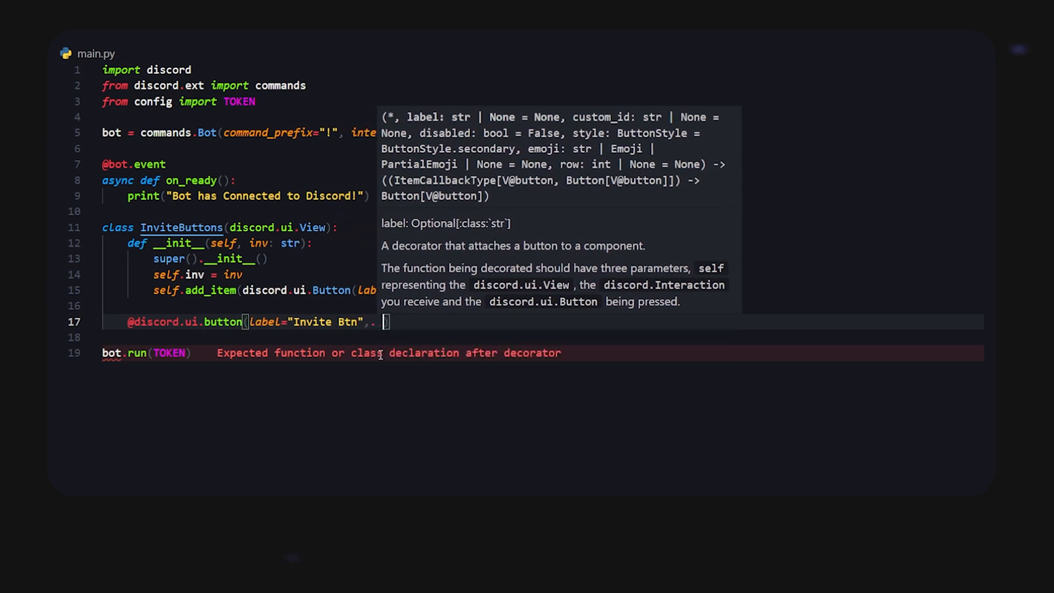
Set the button's style=discord.ButtonStyle.blurple from the autocomplete list
{"action": "type", "text": "s"}
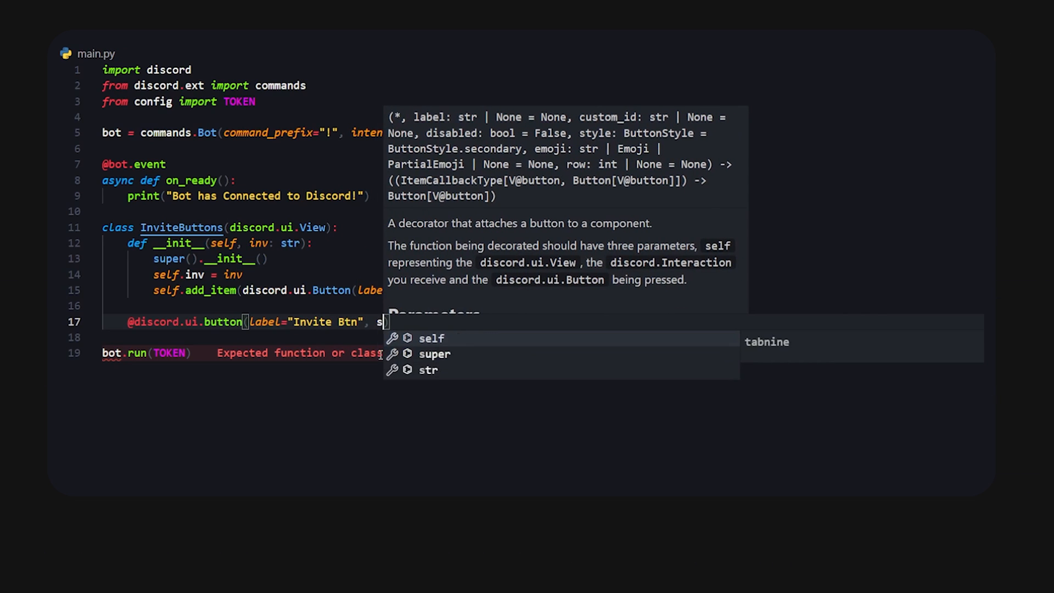
{"action": "type", "text": "tyle="}
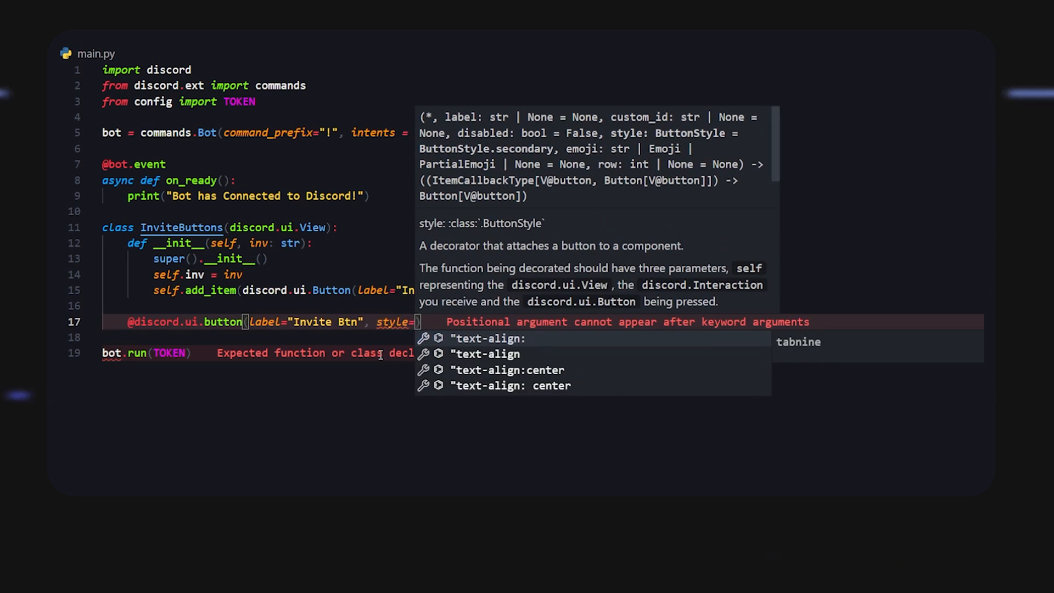
{"action": "type", "text": "discord.ButtonStyle."}
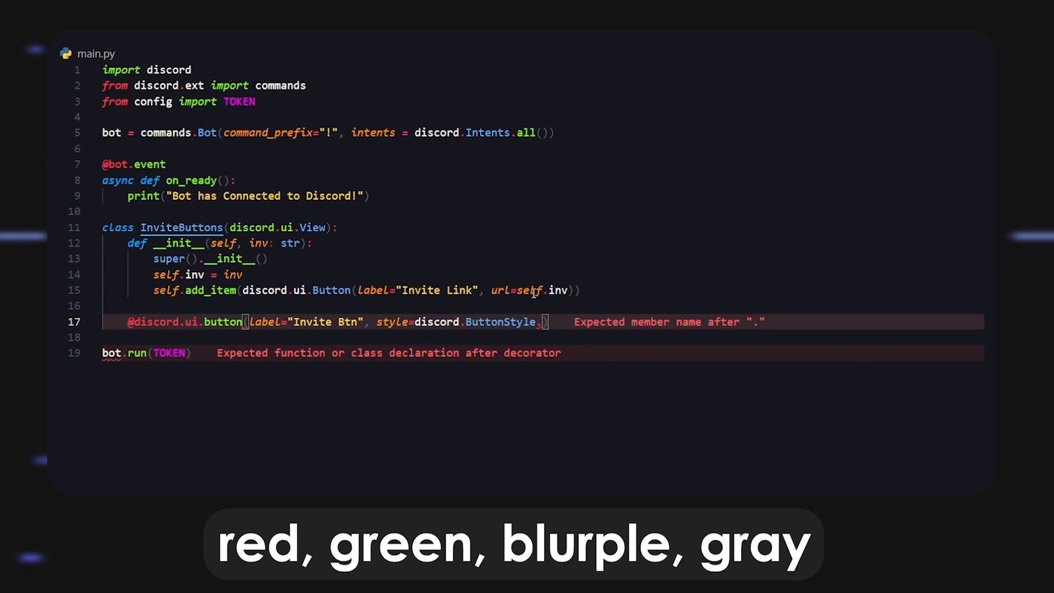
{"action": "type", "text": "red"}
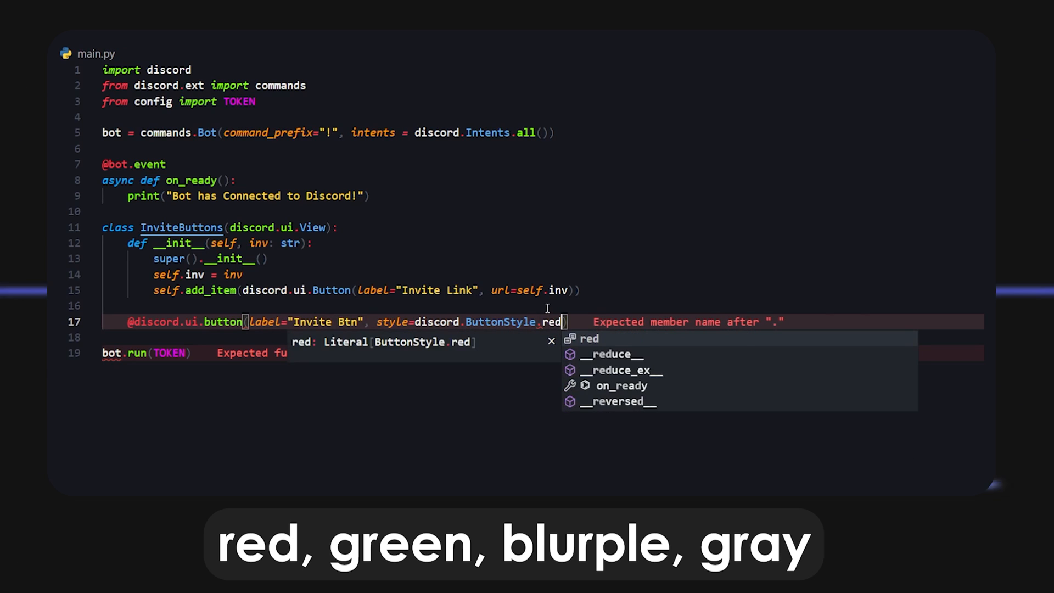
{"action": "type", "text": "gra"}
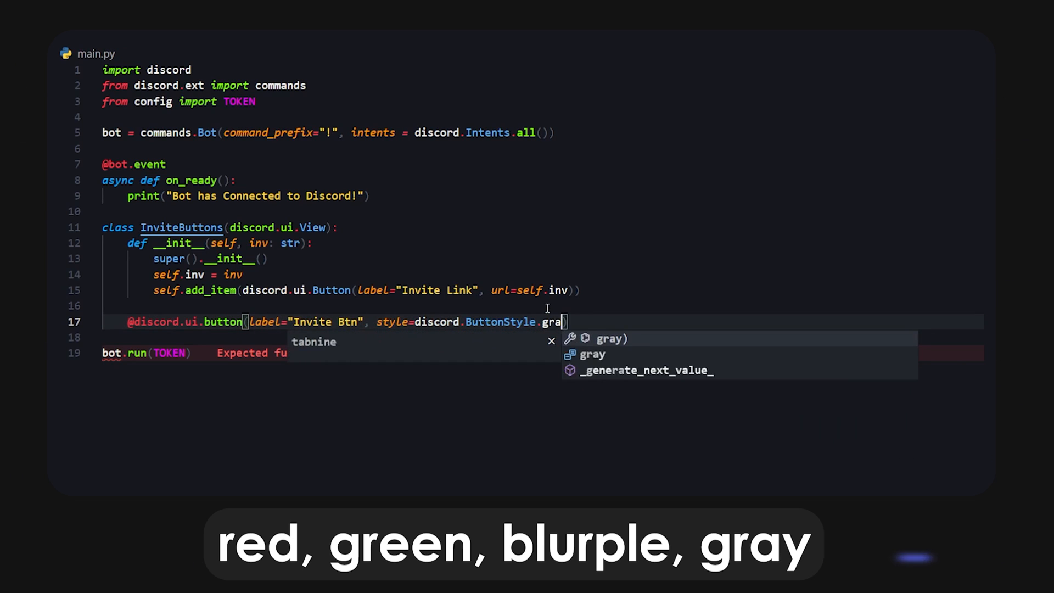
{"action": "type", "text": "e"}
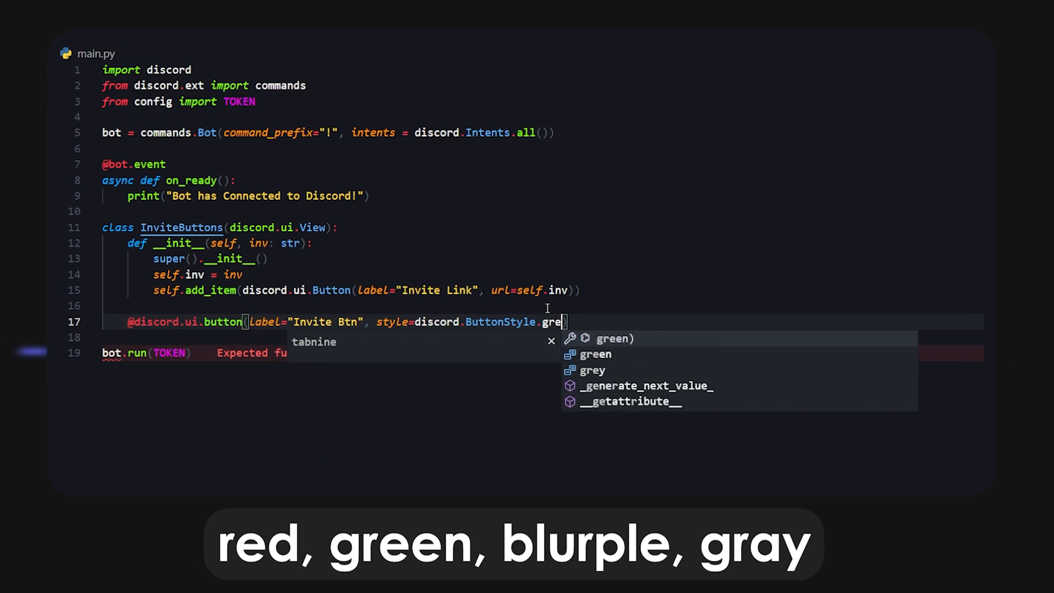
{"action": "type", "text": "blur"}
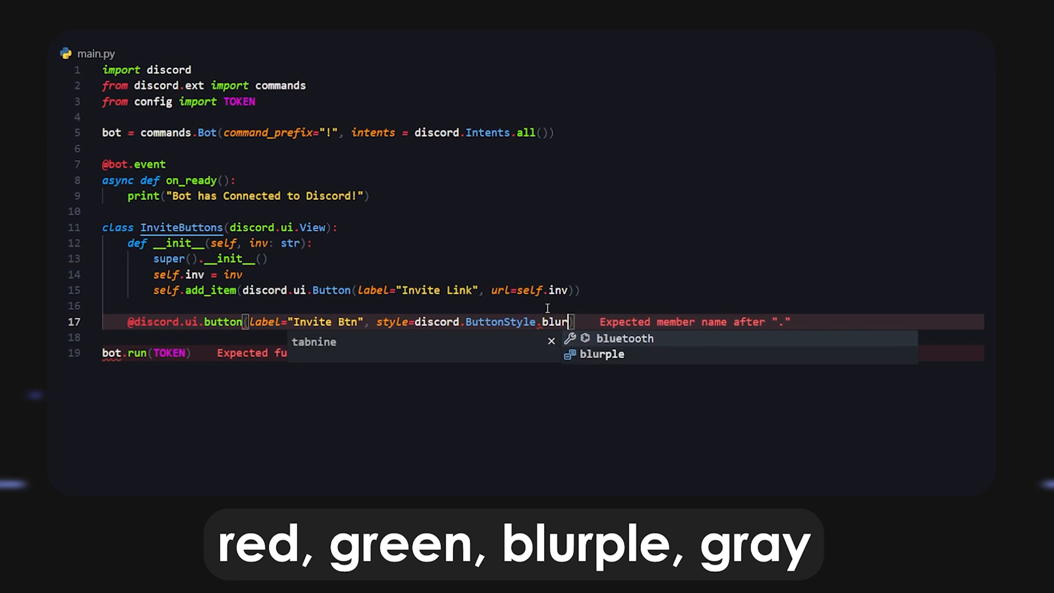
{"action": "left_click", "coordinate": [603, 354]}
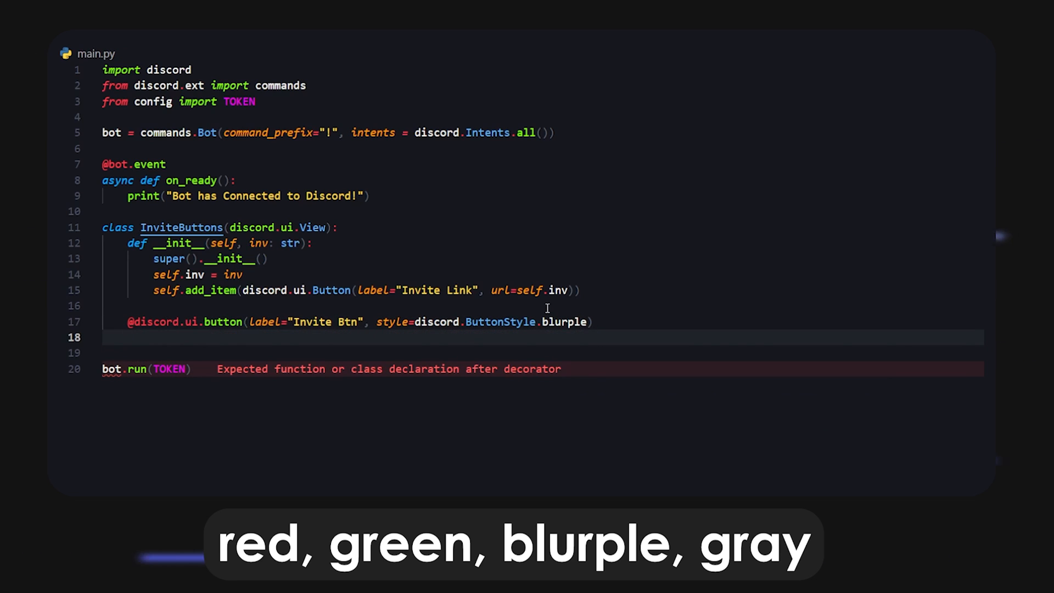
Start async def inviteBtn(self, interaction ... under the decorator
{"action": "type", "text": "async def"}
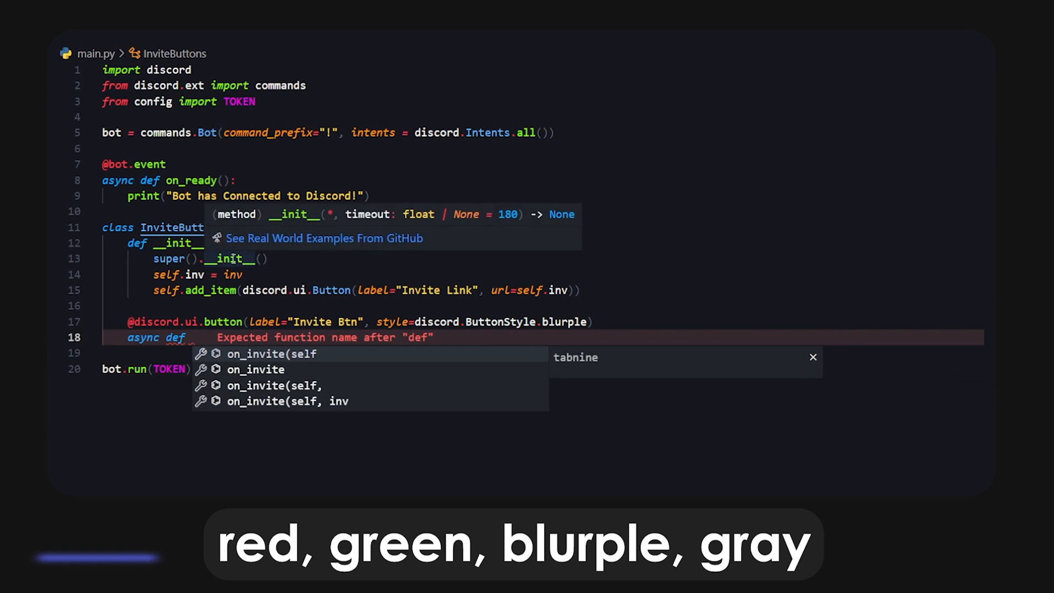
{"action": "type", "text": "invite"}
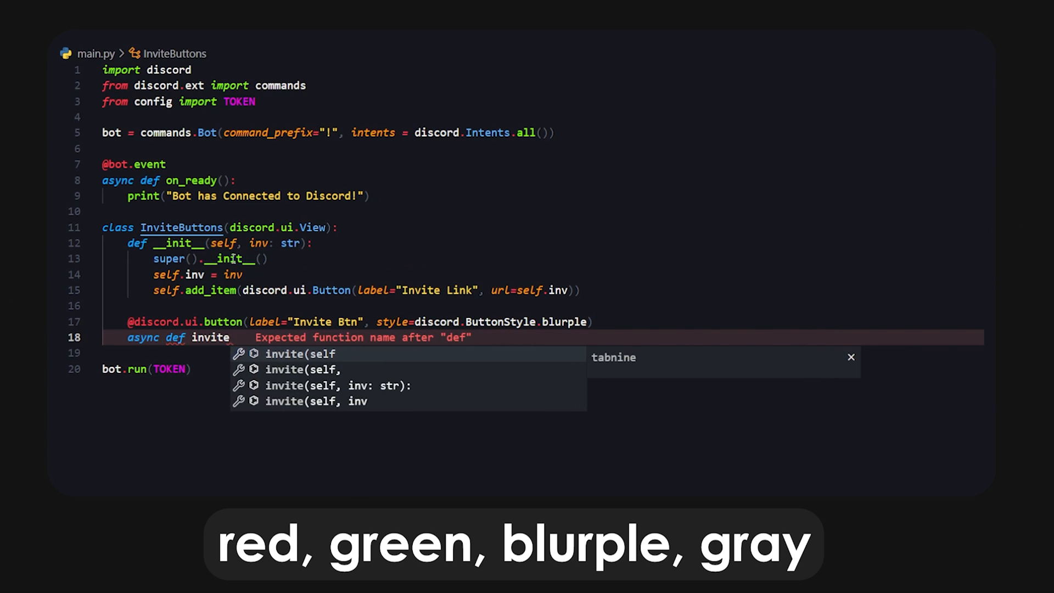
{"action": "type", "text": "Btn("}
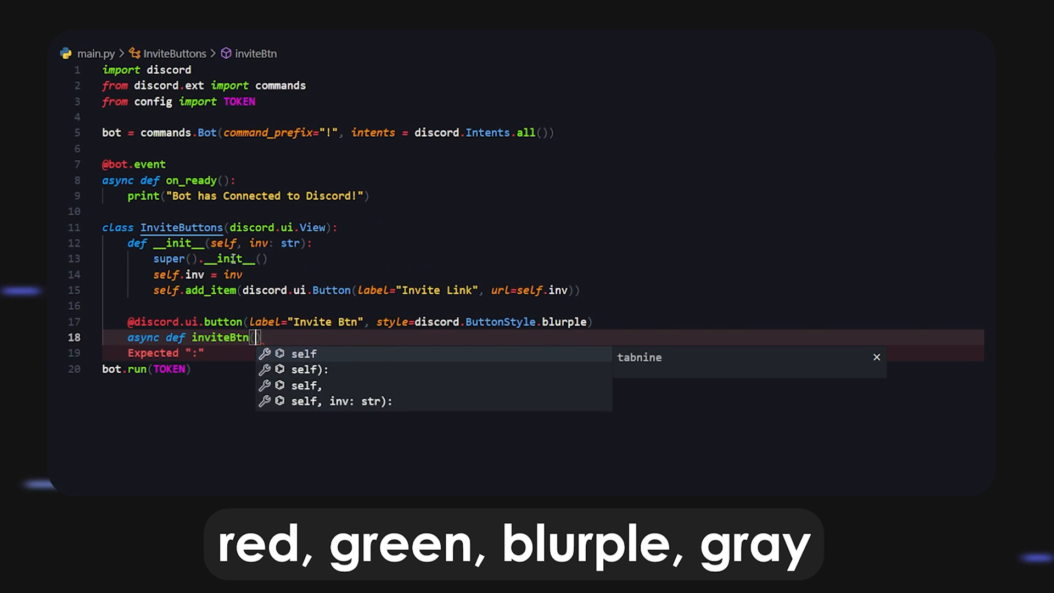
{"action": "type", "text": "self,"}
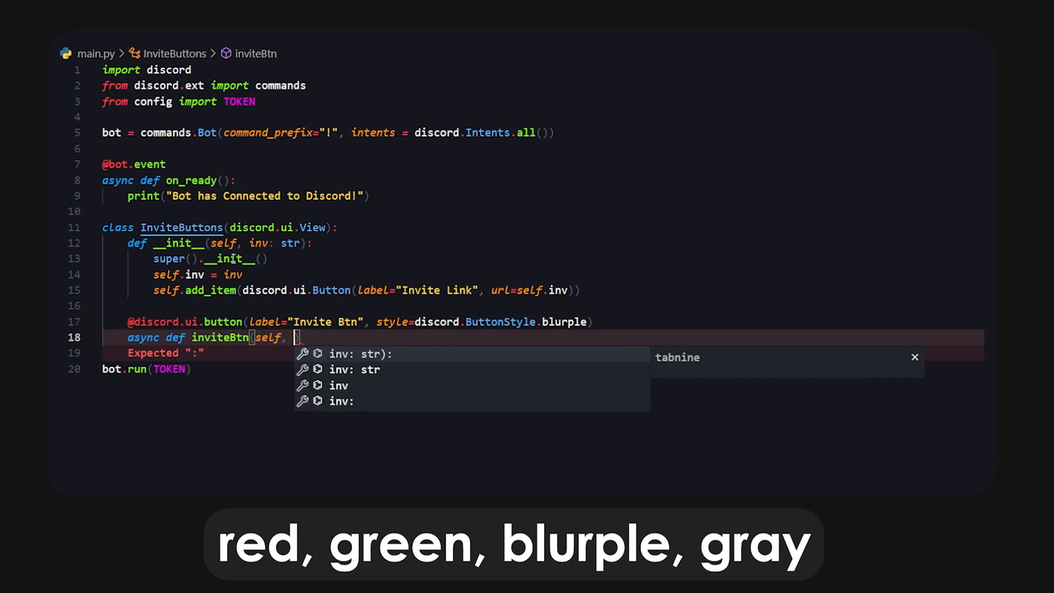
{"action": "type", "text": "interactoi"}
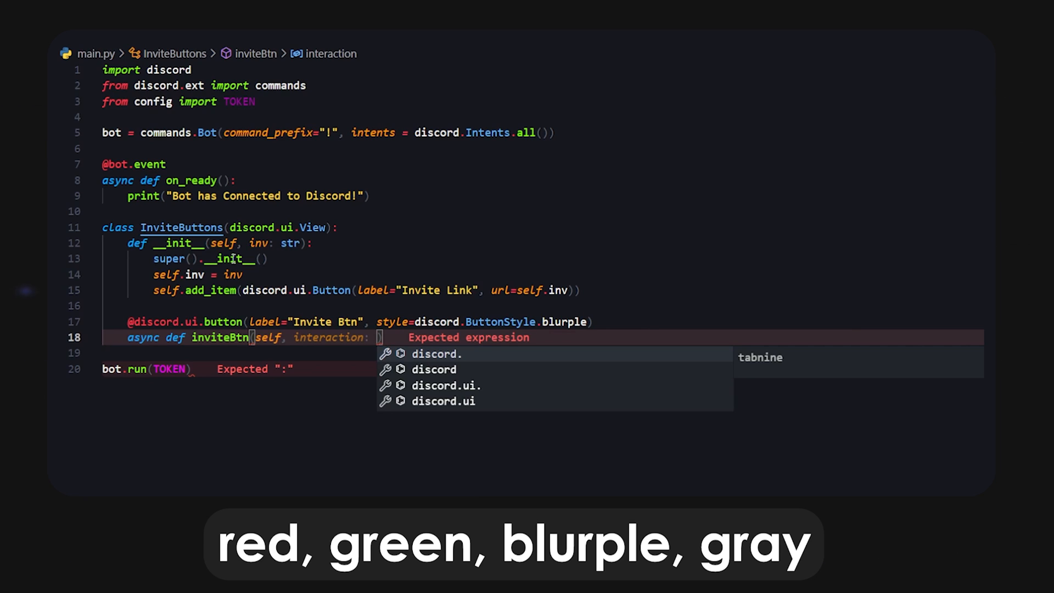
Type-annotate interaction: discord.Interaction and button: discord.ui.Button
{"action": "type", "text": "discord."}
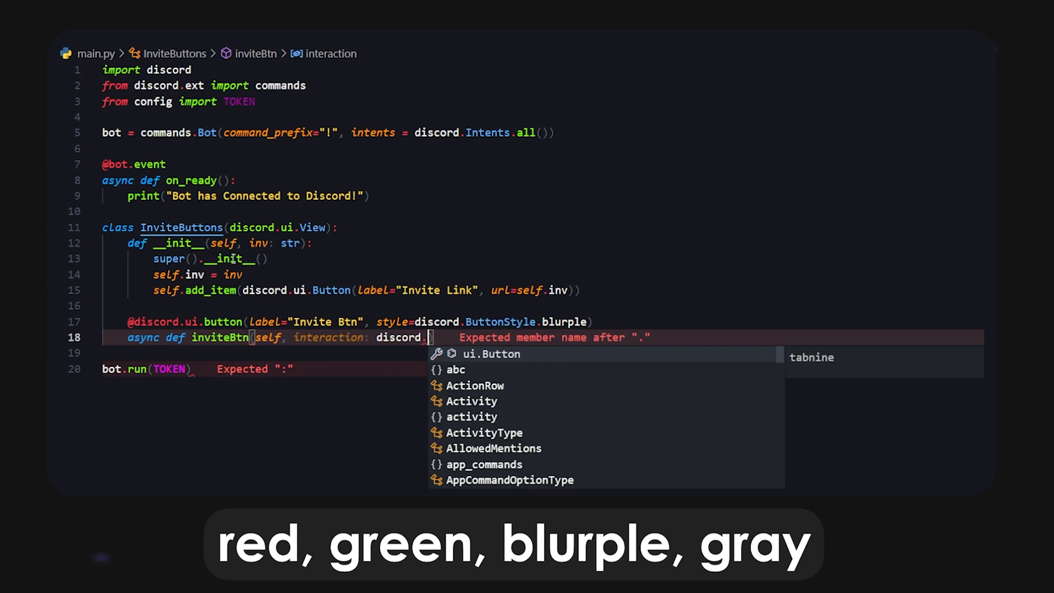
{"action": "type", "text": "Invit"}
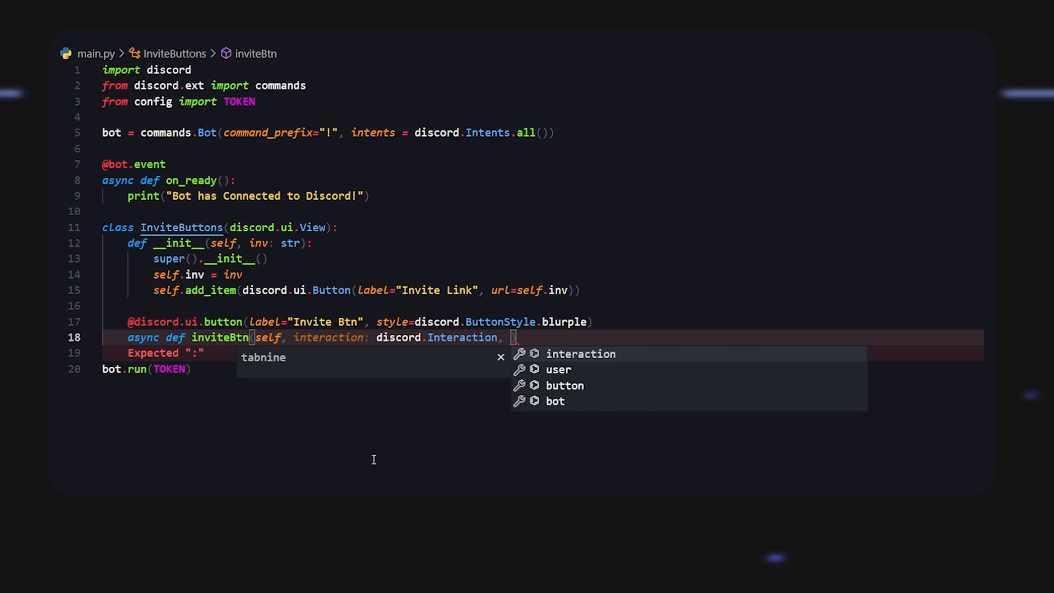
{"action": "type", "text": "butto"}
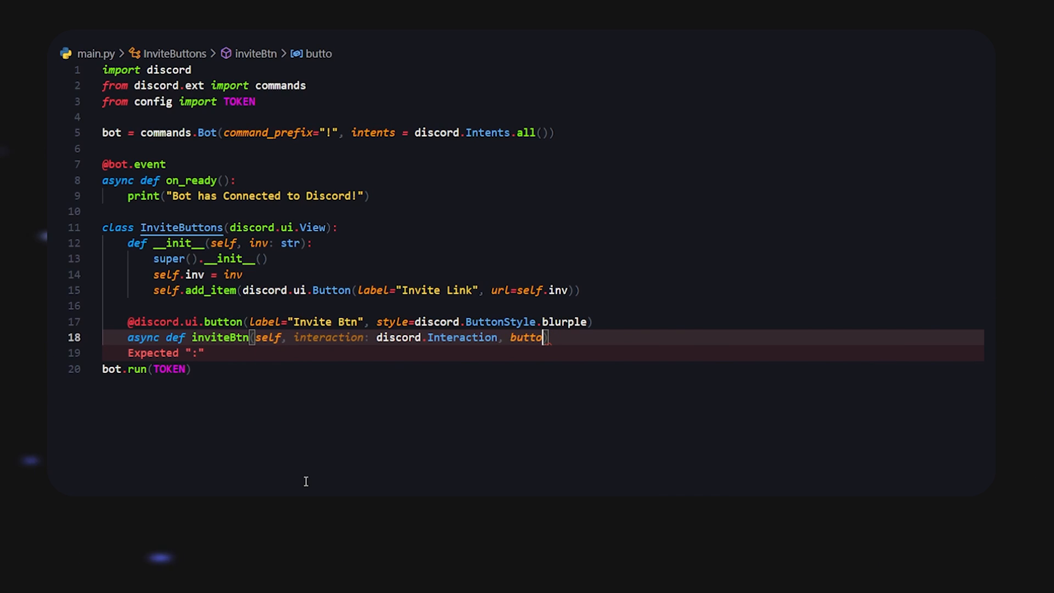
{"action": "type", "text": "n: discord.ui"}
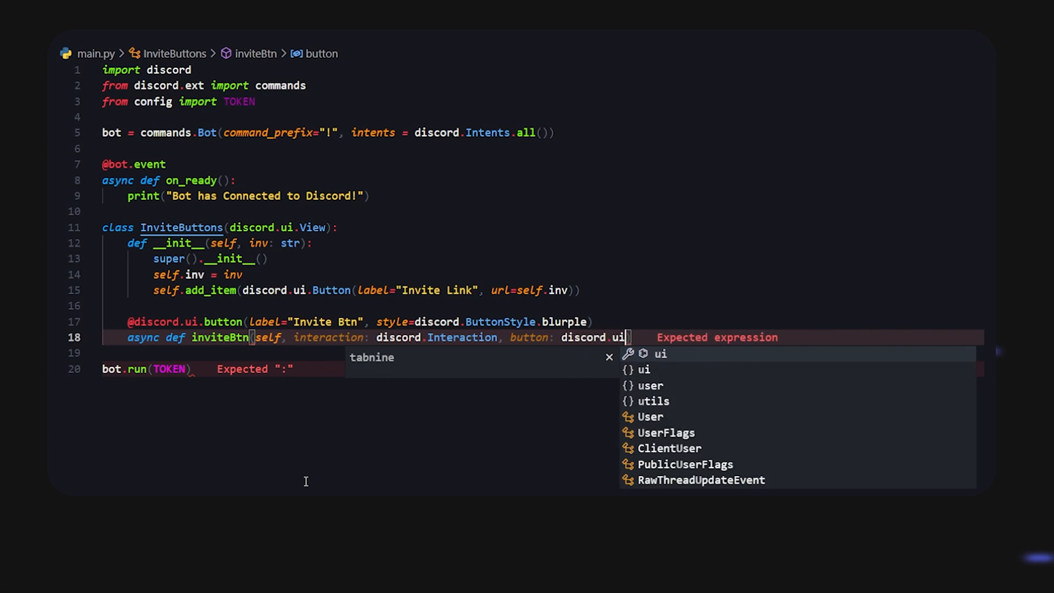
{"action": "type", "text": ".but"}
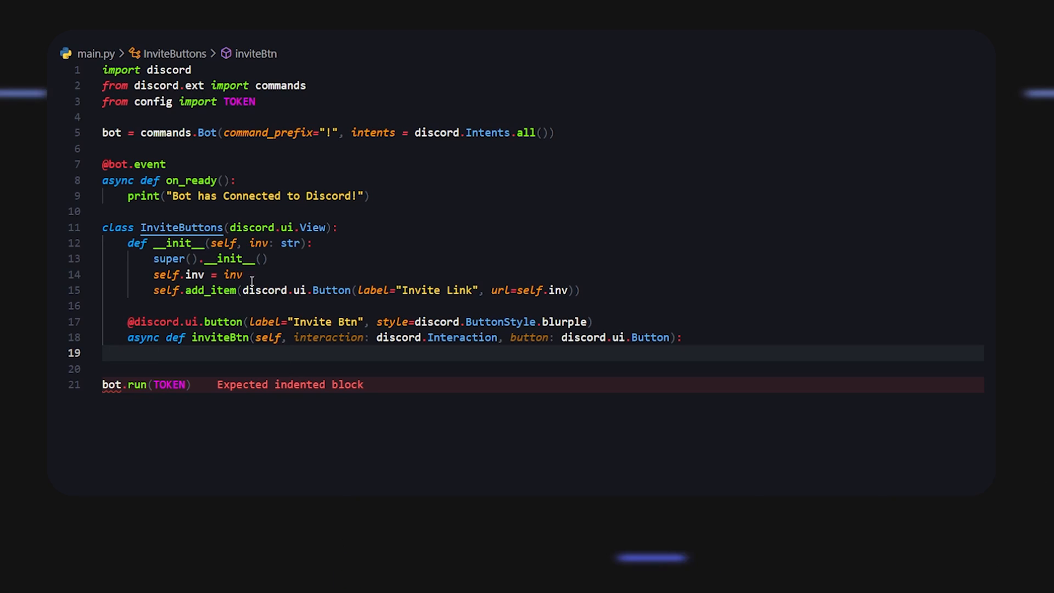
{"action": "mouse_move", "coordinate": [462, 241]}
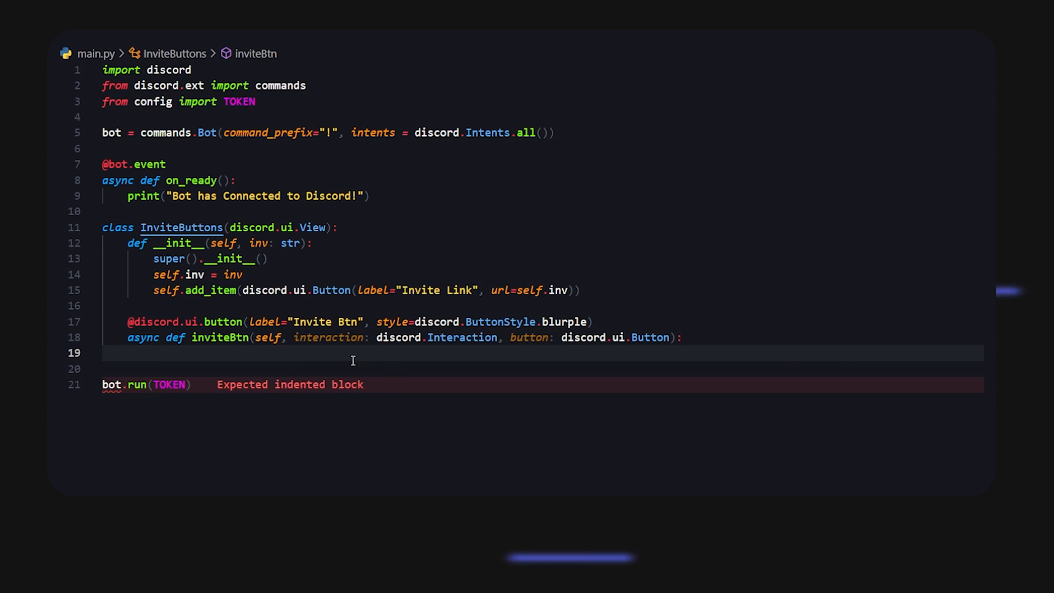
Reply with await interaction.response.send_message(self.inv, ephemeral=True)
{"action": "type", "text": "await interaction.response.send"}
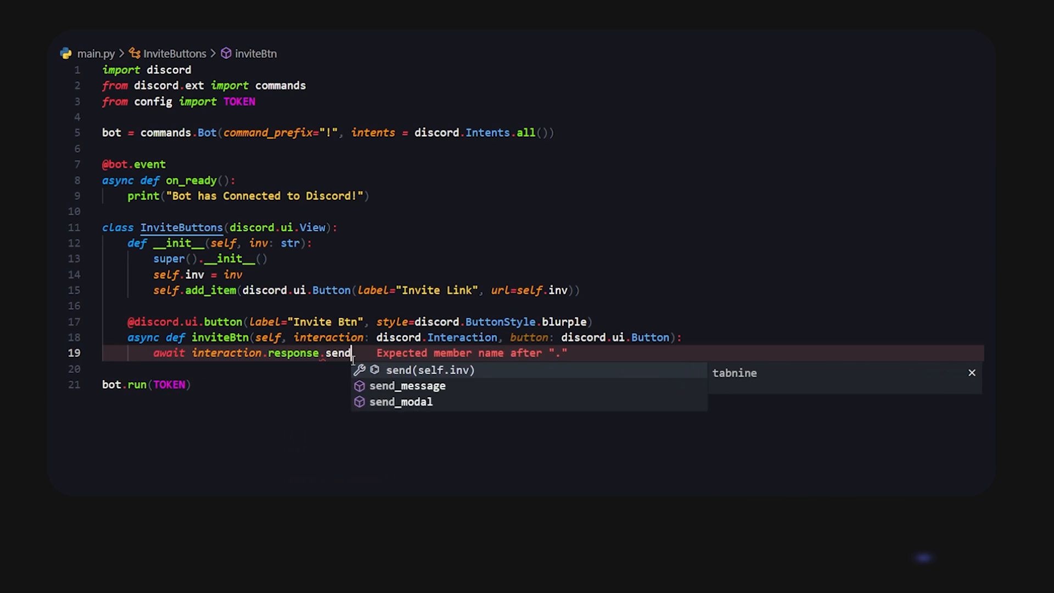
{"action": "type", "text": "_message"}
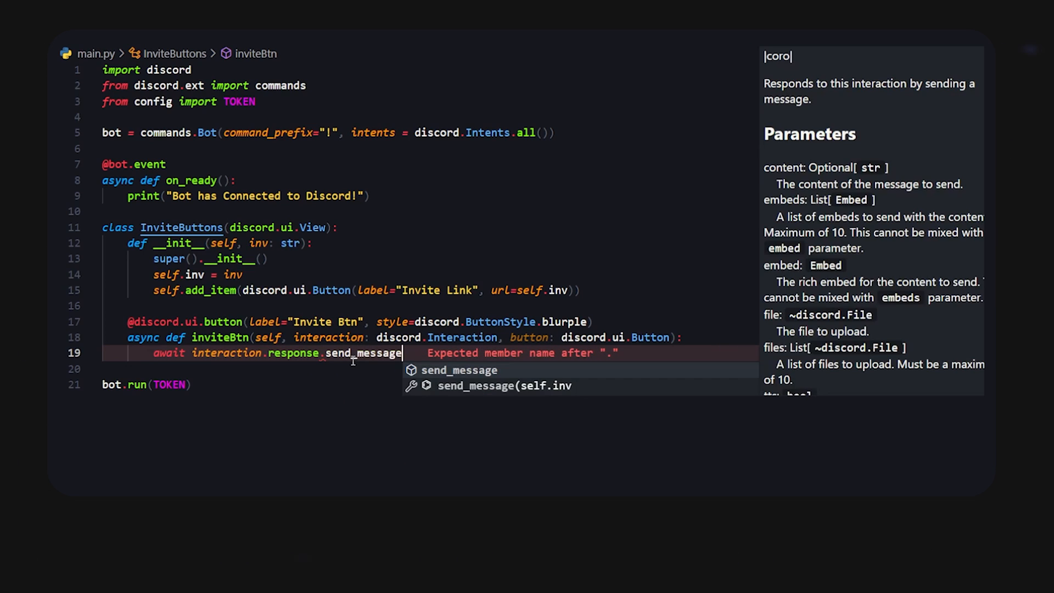
{"action": "type", "text": "("}
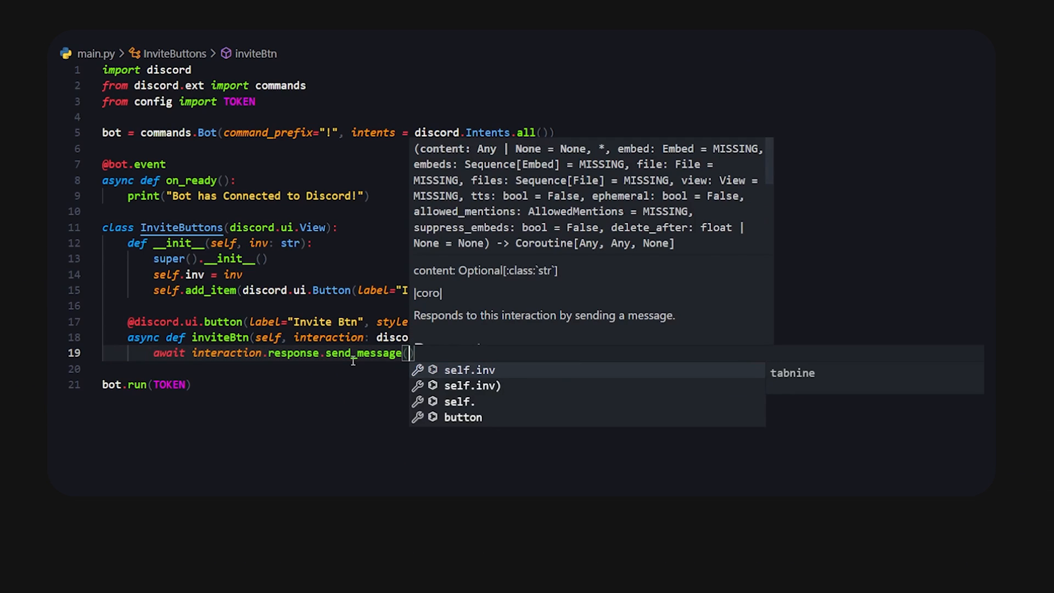
{"action": "type", "text": "self.inv"}
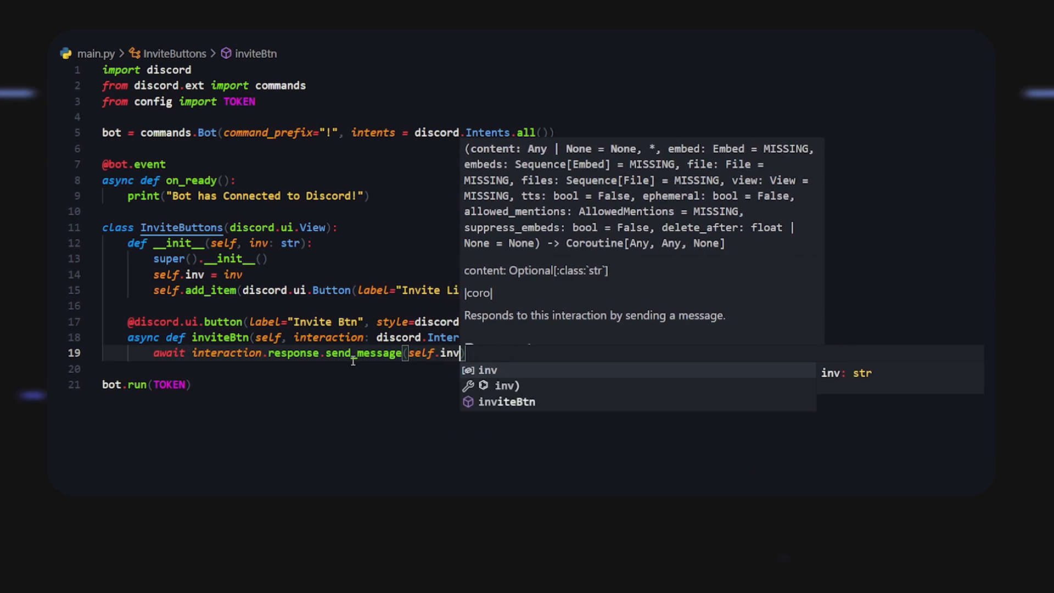
{"action": "type", "text": ","}
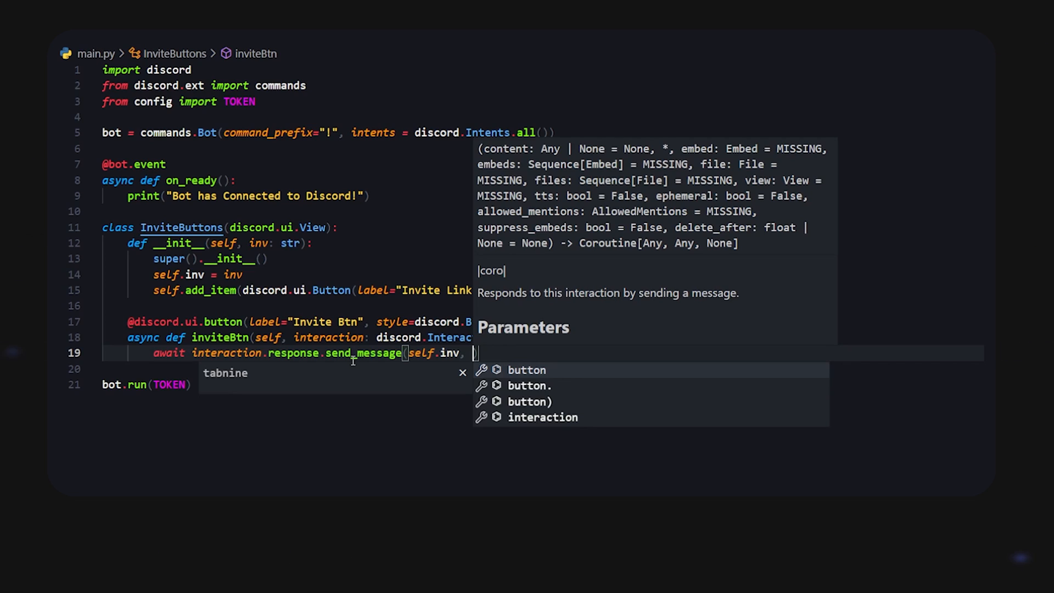
{"action": "type", "text": "ephemer"}
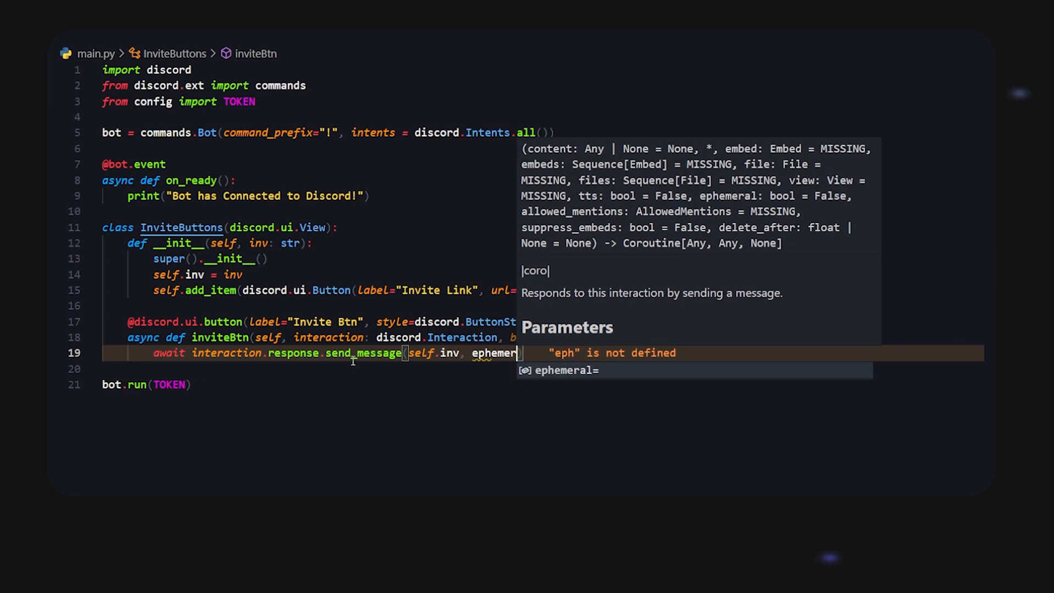
{"action": "type", "text": "=True"}
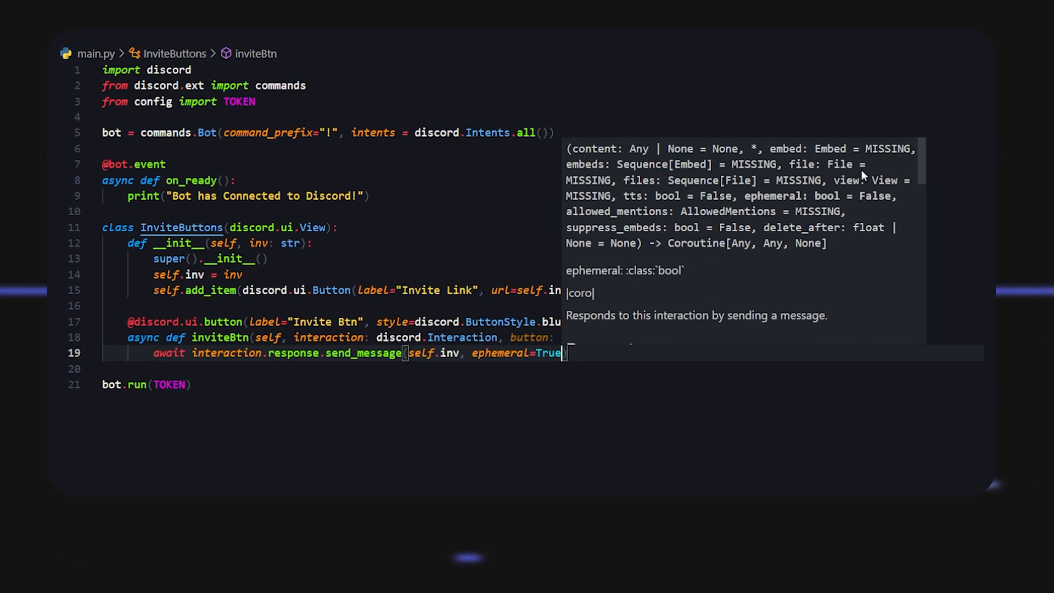
{"action": "mouse_move", "coordinate": [542, 178]}
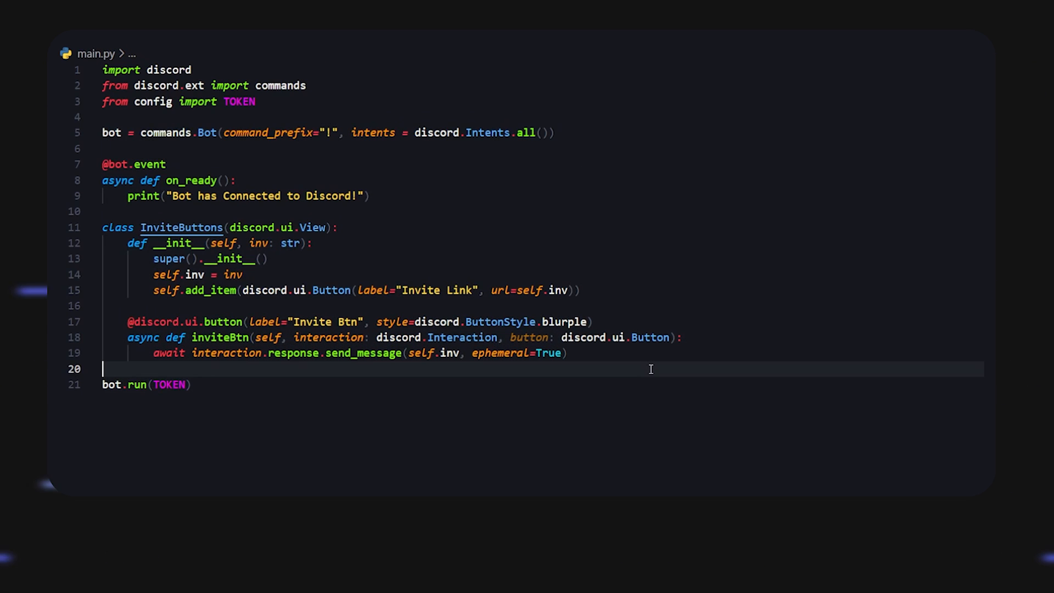
{"action": "key", "text": "Enter"}
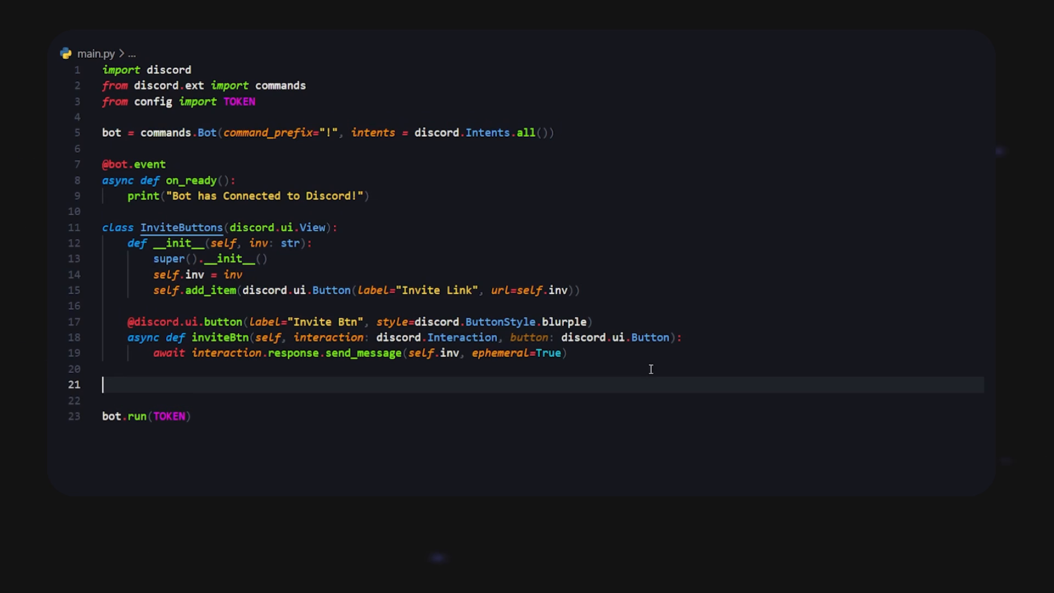
{"action": "type", "text": "@bot.command("}
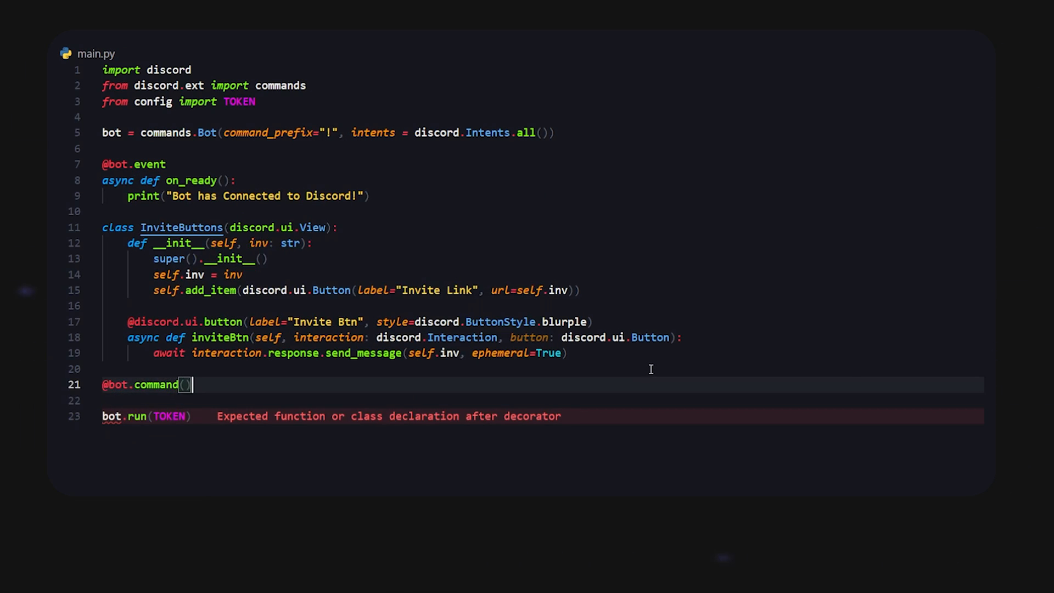
{"action": "type", "text": "assync def invite"}
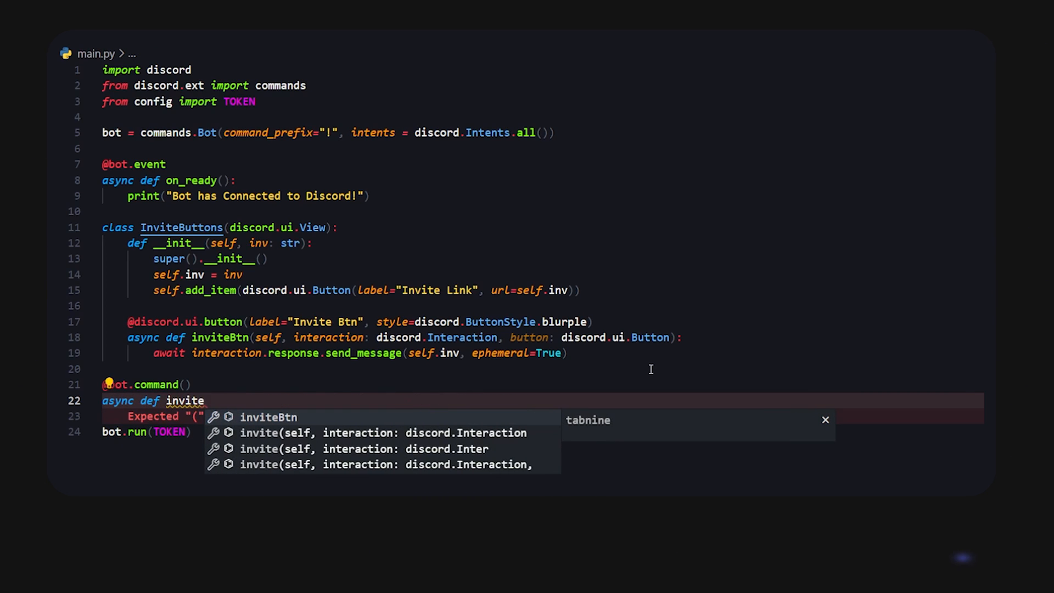
{"action": "type", "text": "(ctx: discord.Context):"}
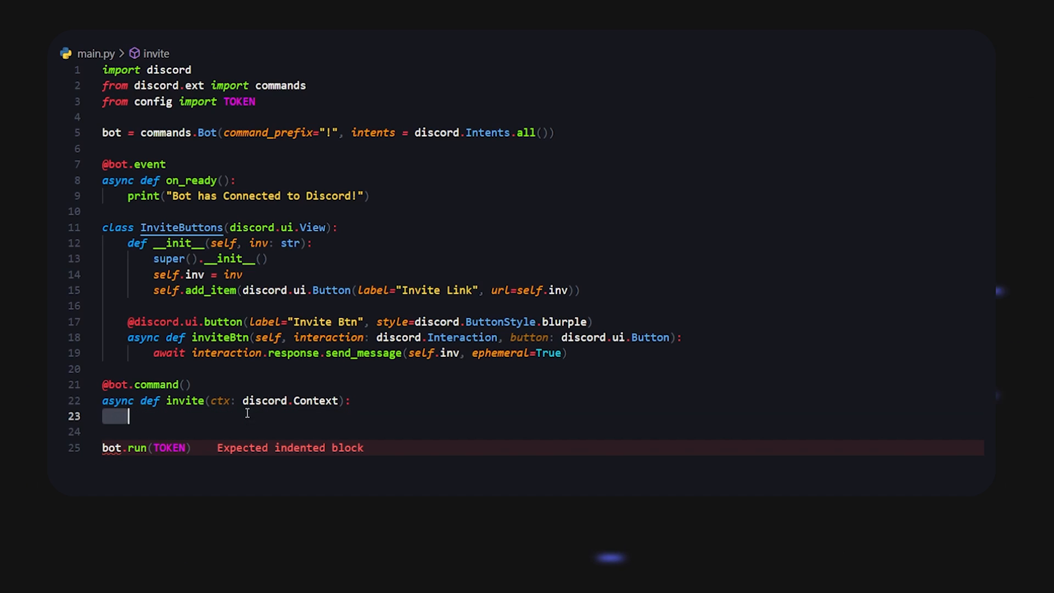
{"action": "type", "text": "commmands"}
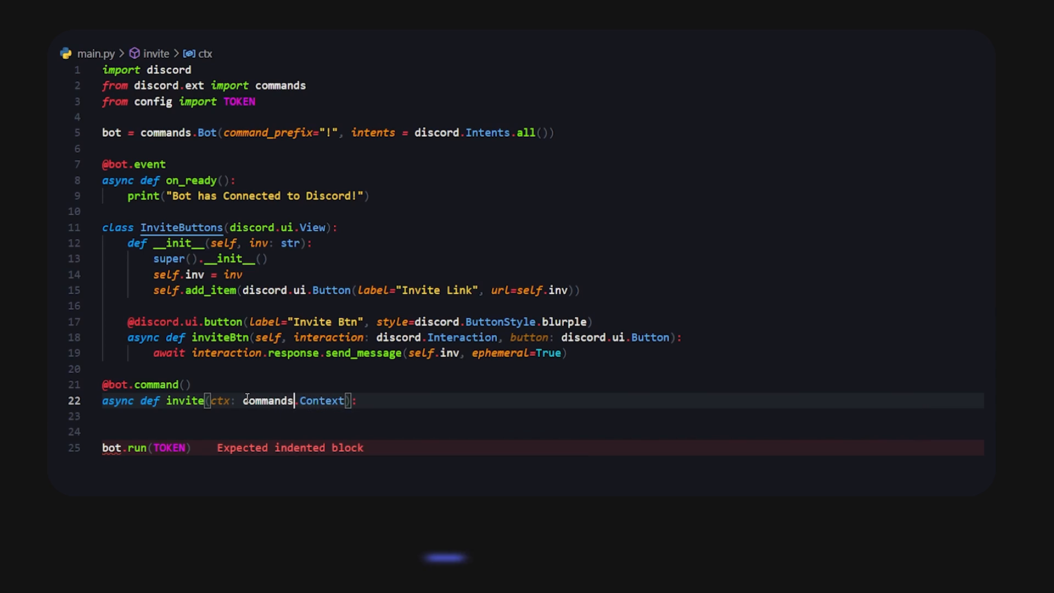
{"action": "type", "text": "uinv"}
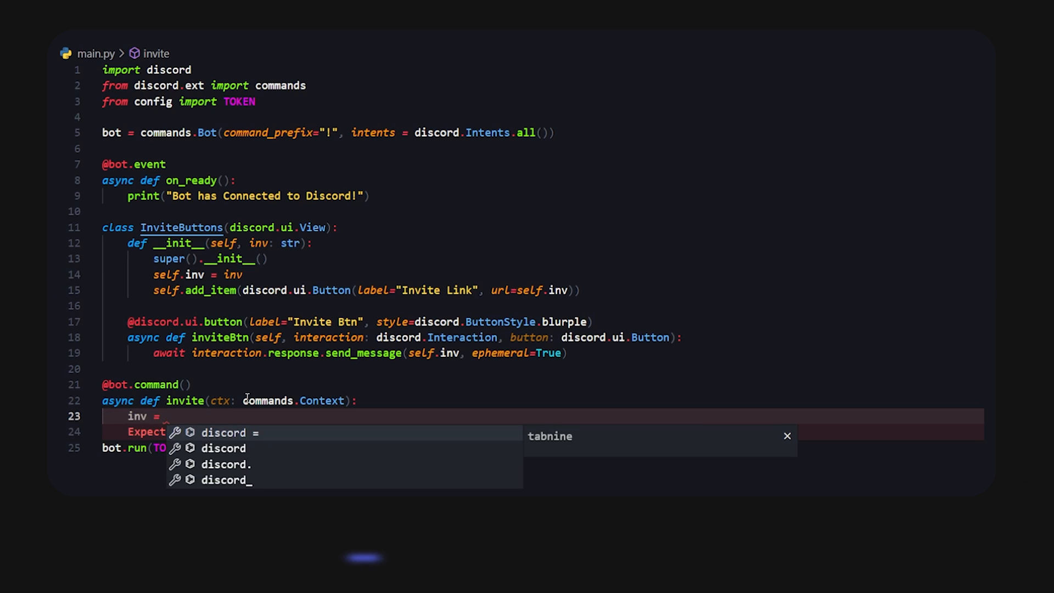
Assign inv = await ctx.channel.create_invite() in the command body
{"action": "type", "text": "await"}
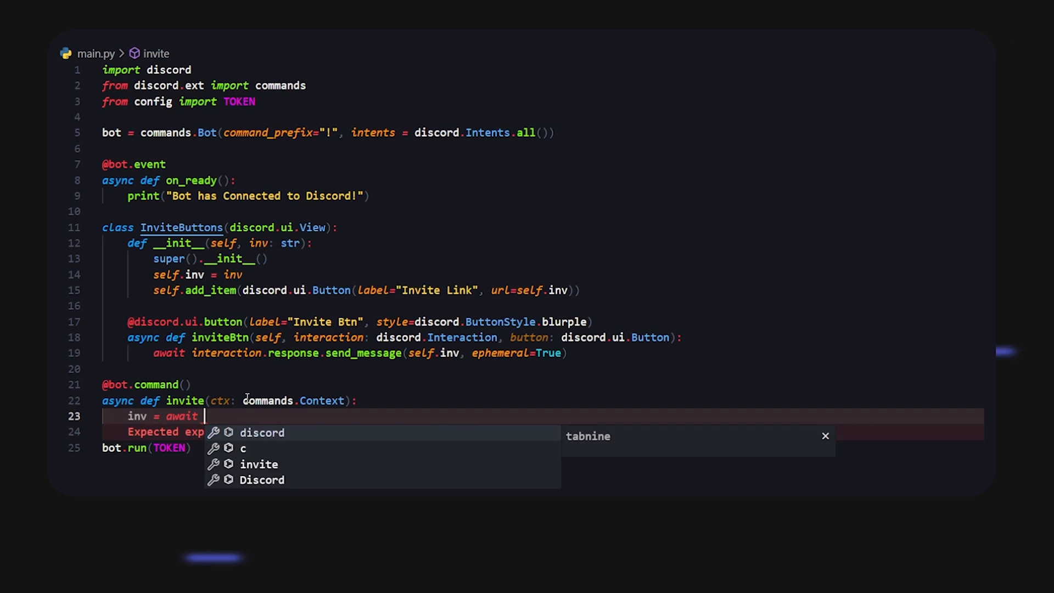
{"action": "type", "text": "ctx.channel.crea"}
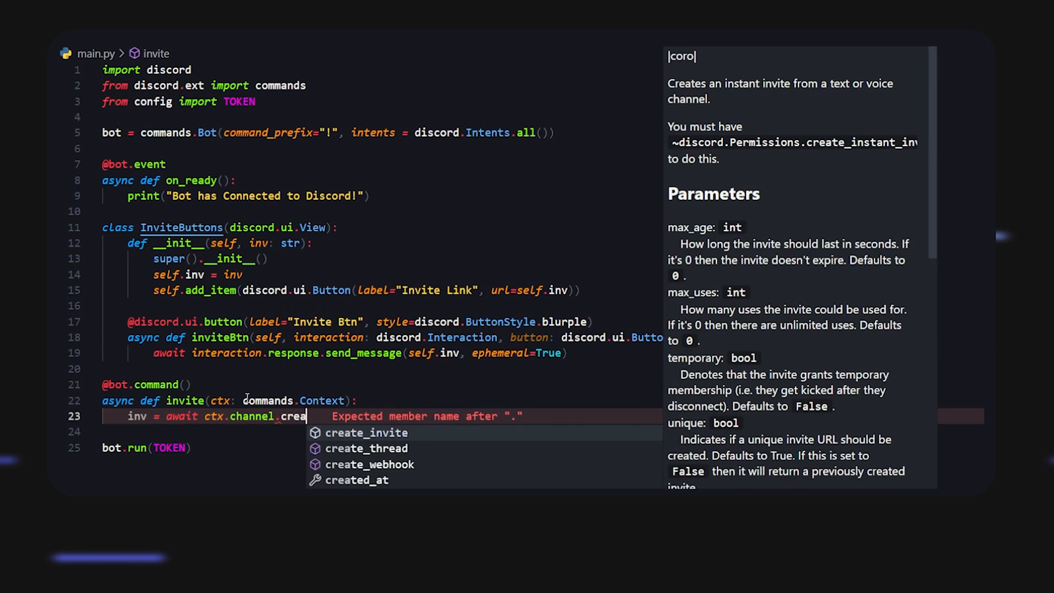
{"action": "left_click", "coordinate": [367, 432]}
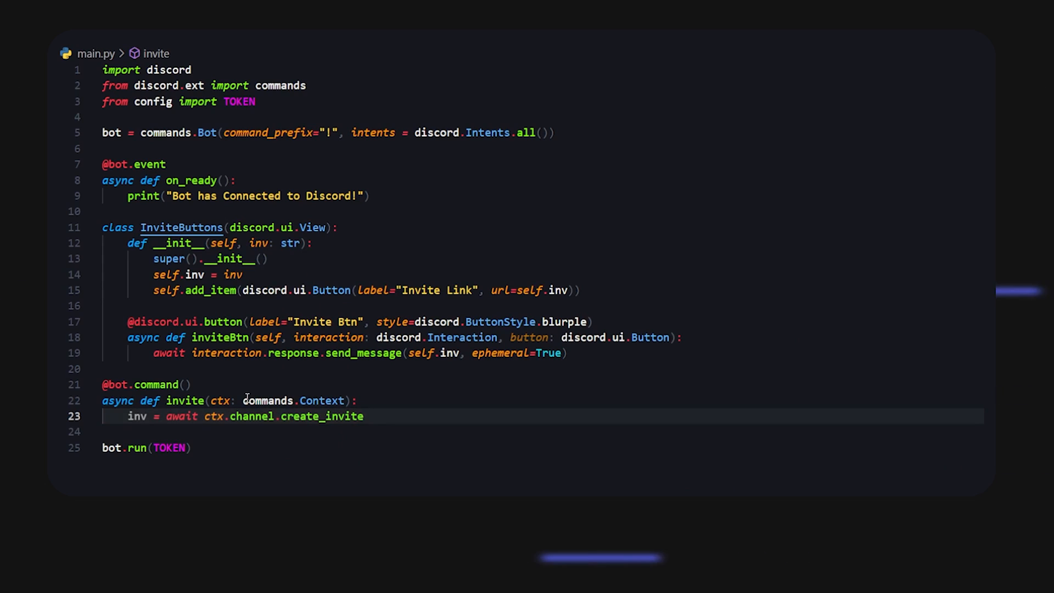
{"action": "type", "text": "()"}
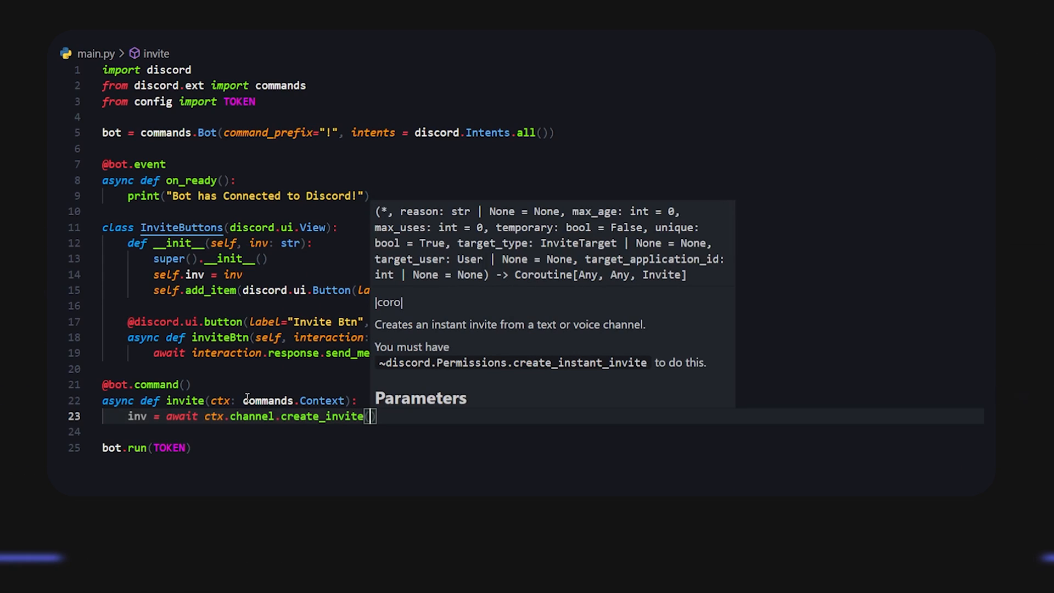
{"action": "mouse_move", "coordinate": [391, 397]}
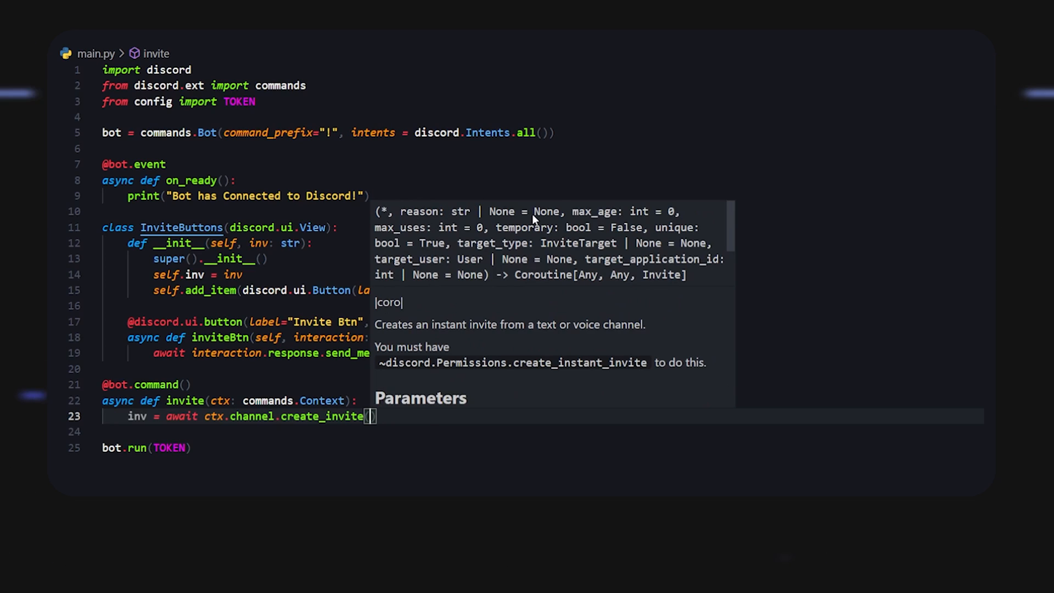
{"action": "mouse_move", "coordinate": [477, 262]}
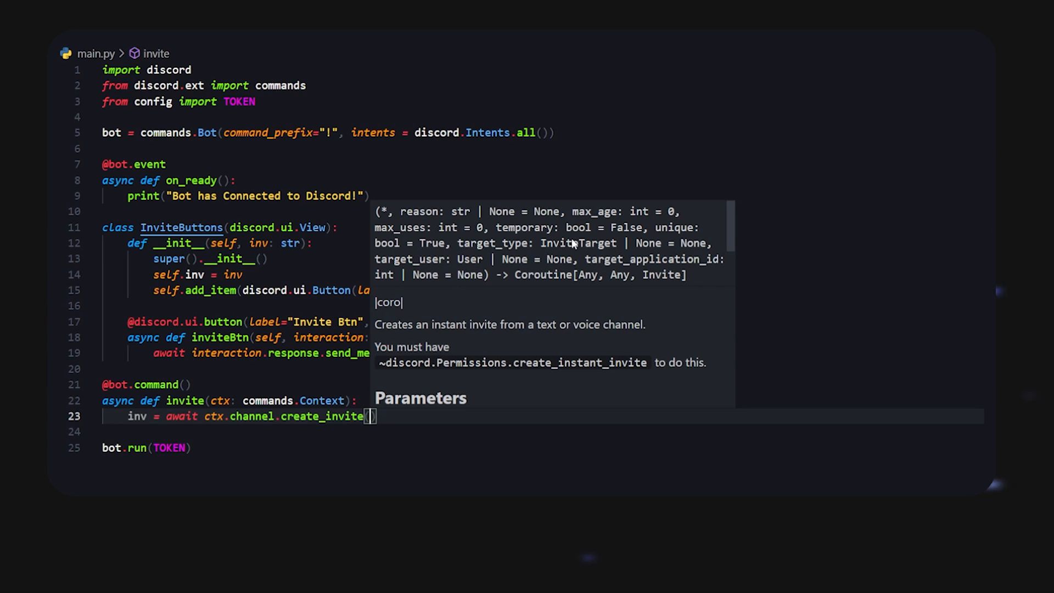
{"action": "mouse_move", "coordinate": [637, 292]}
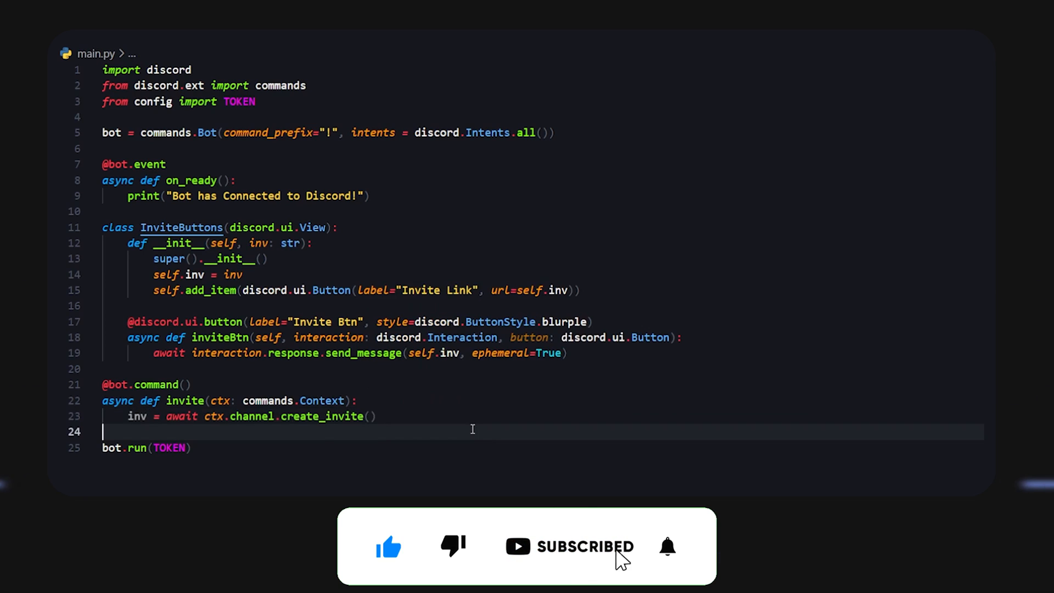
Send "CLick the buttons below to invite someone!" with view=InviteButtons(str(inv)) and save
{"action": "key", "text": "enter"}
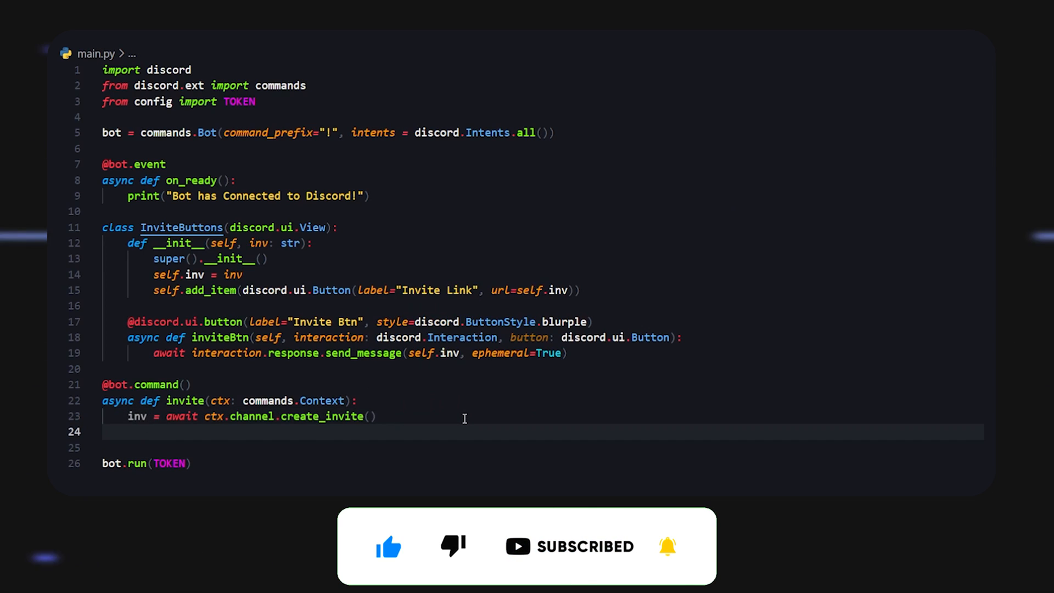
{"action": "type", "text": "await ctx.send("}
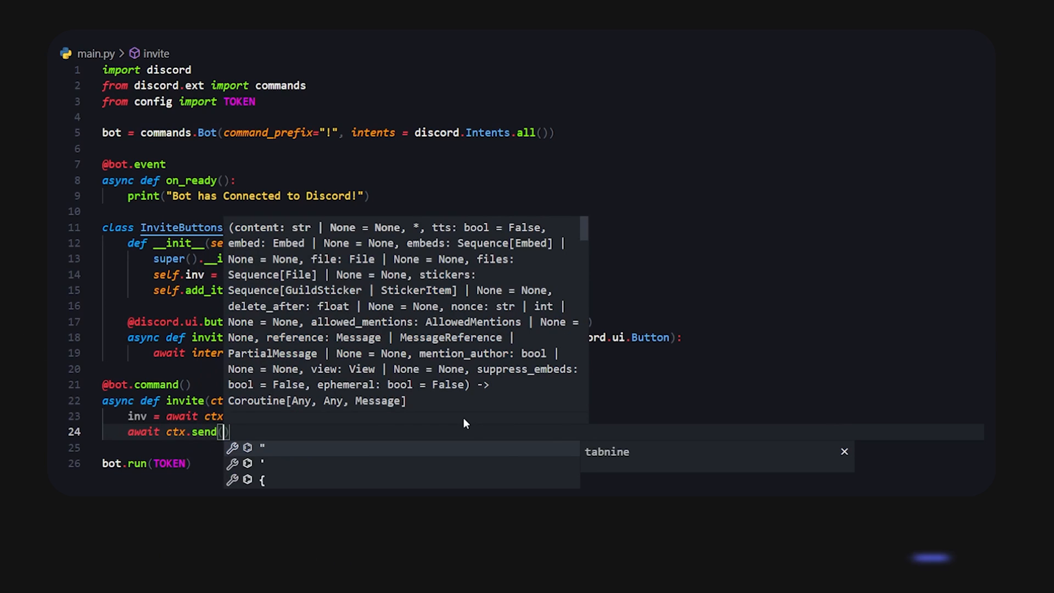
{"action": "type", "text": "\"CLick the buttons below to invite someone!"}
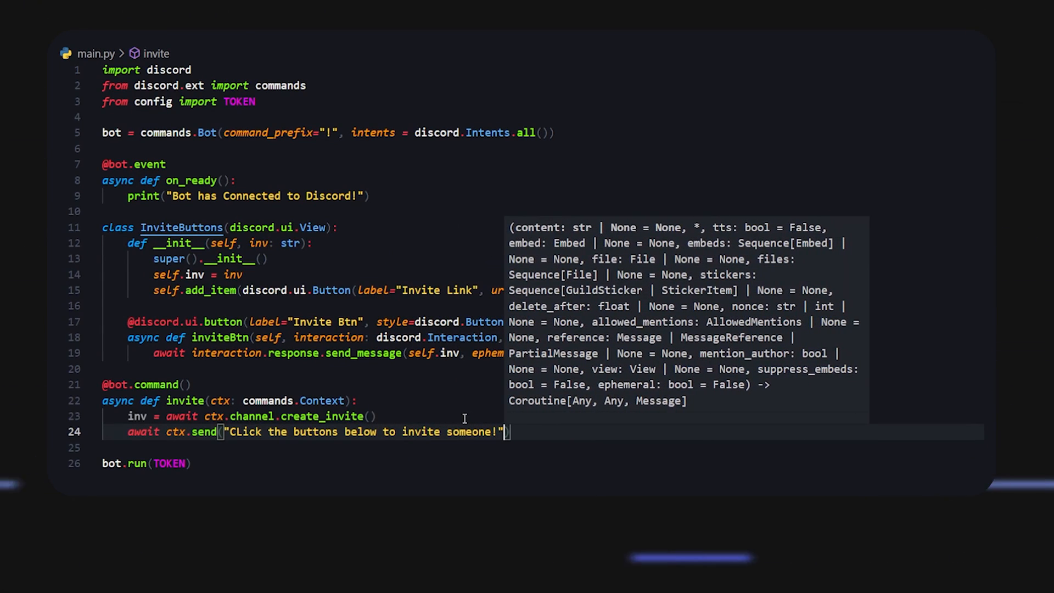
{"action": "type", "text": ", view="}
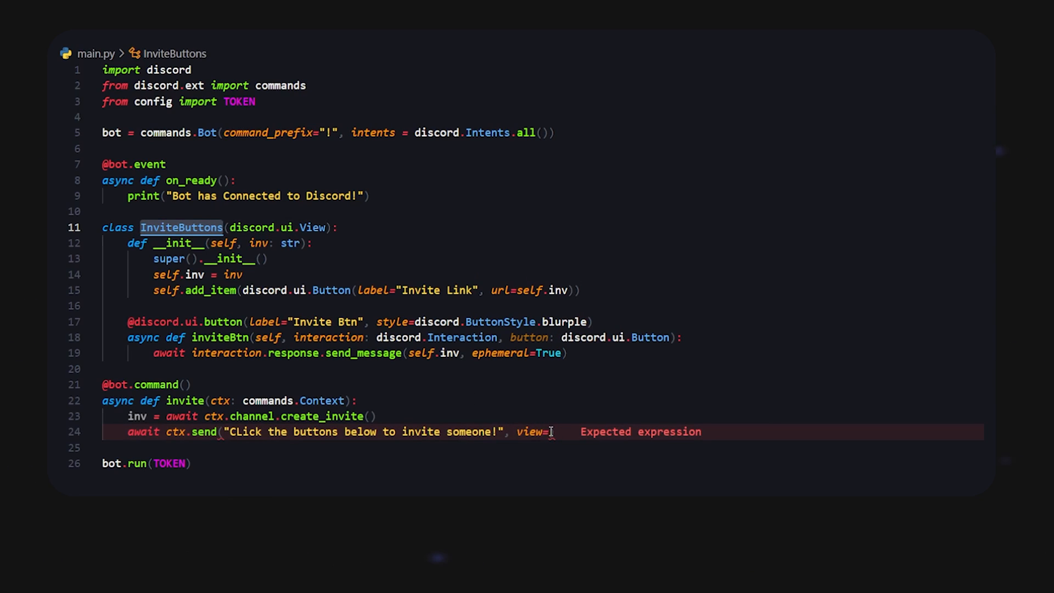
{"action": "type", "text": "InviteButtons()"}
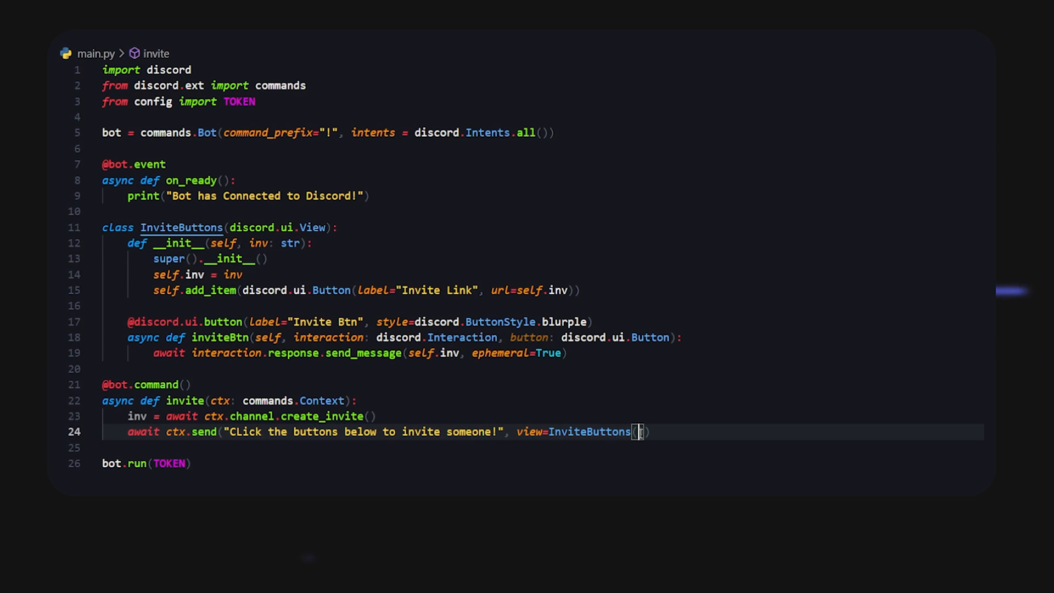
{"action": "mouse_move", "coordinate": [590, 431]}
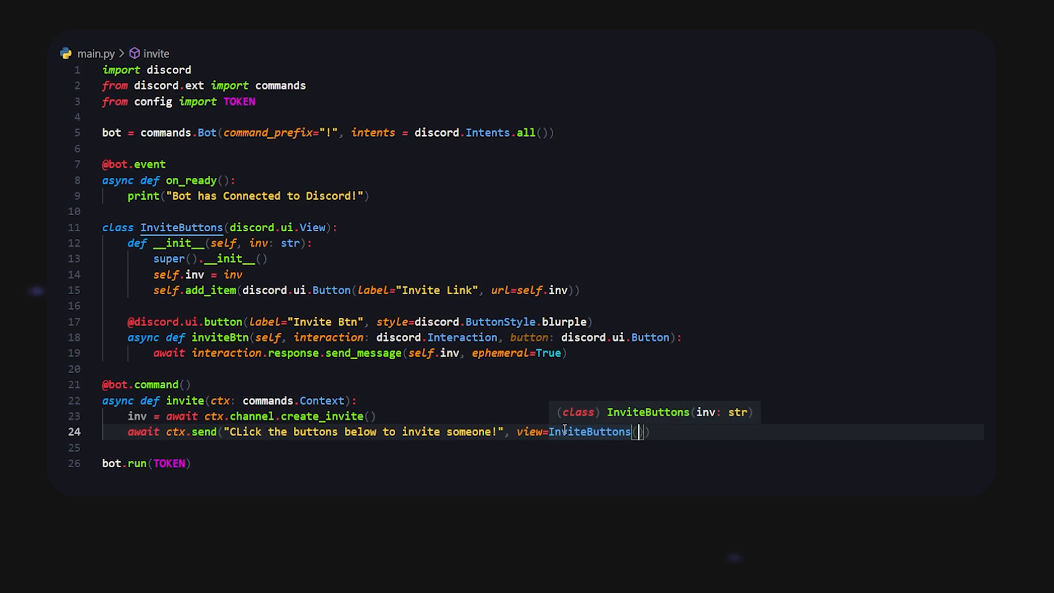
{"action": "type", "text": "str"}
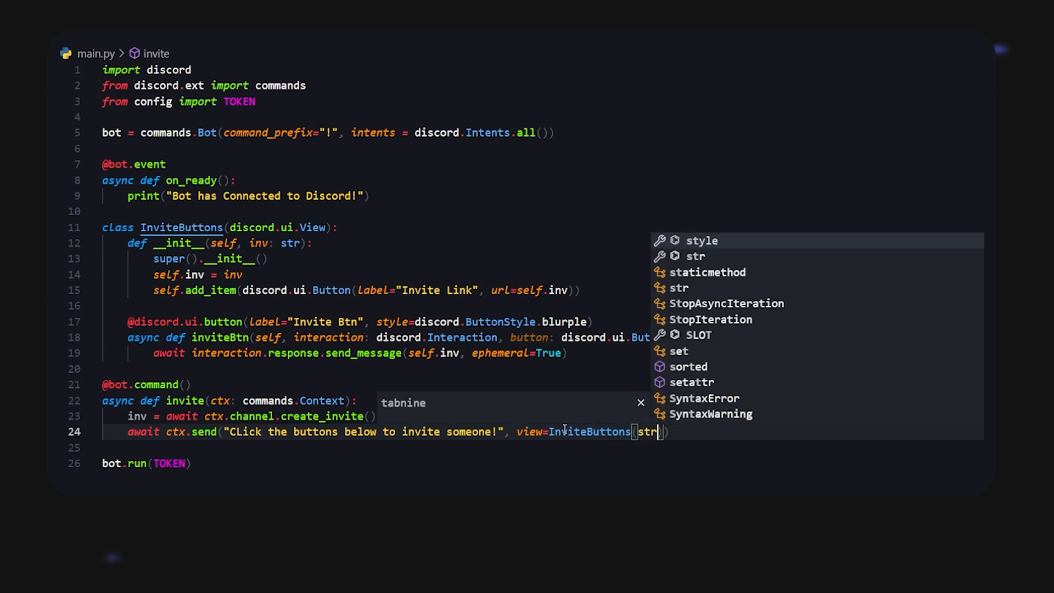
{"action": "type", "text": "inv)"}
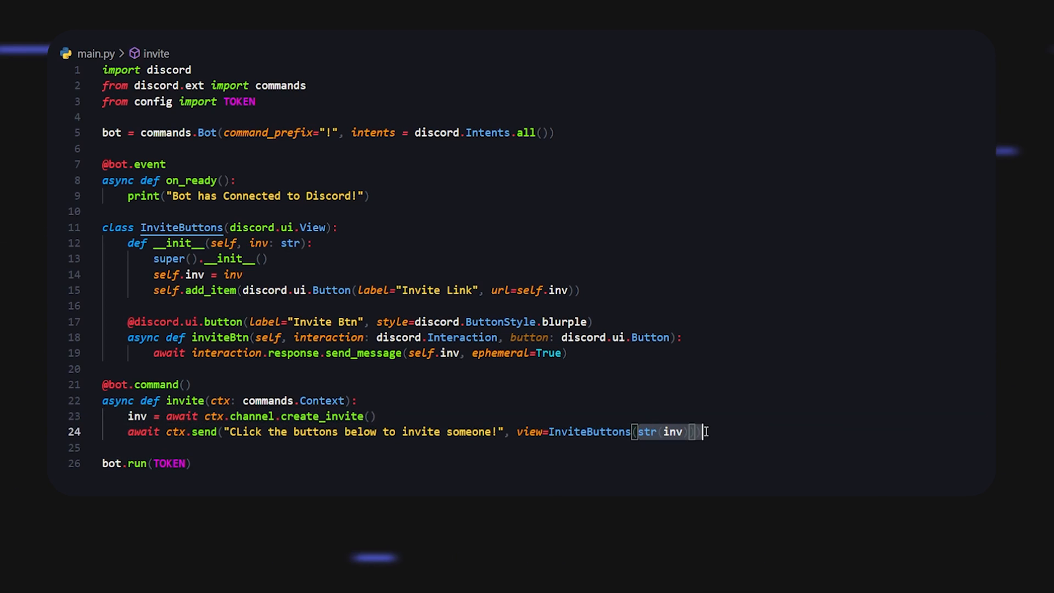
{"action": "key", "text": "Backspace"}
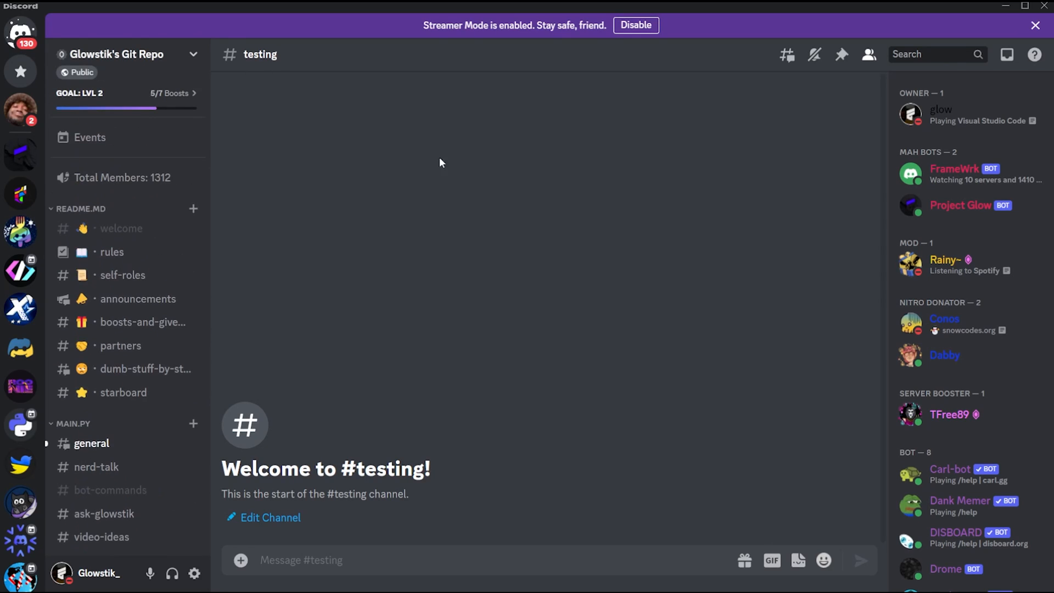
{"action": "mouse_move", "coordinate": [121, 228]}
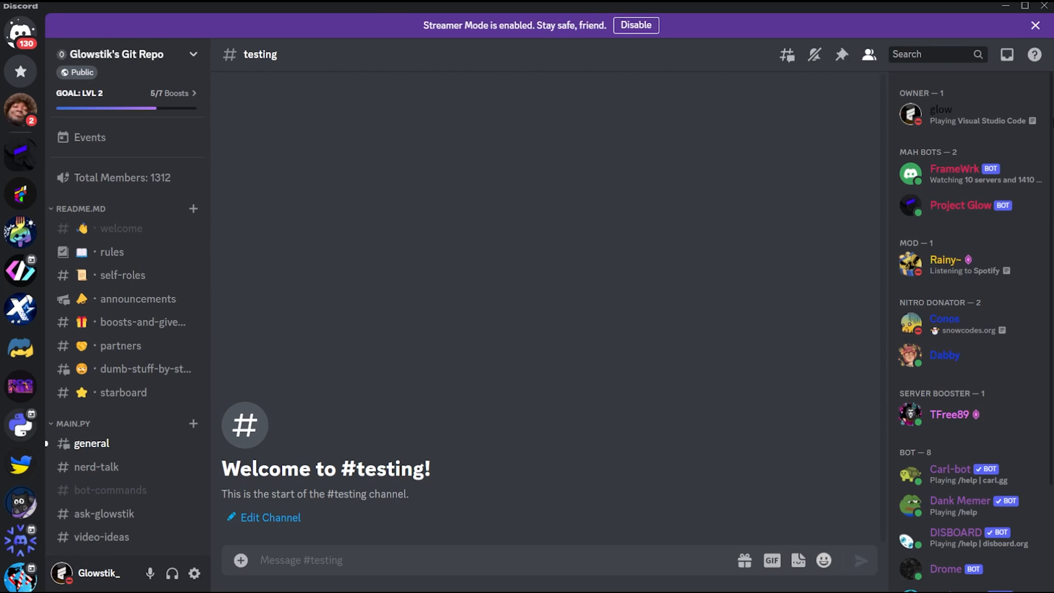
Scroll down the #testing channel to reach the latest messages before running !invite
{"action": "scroll", "scroll_direction": "down", "scroll_amount": 3}
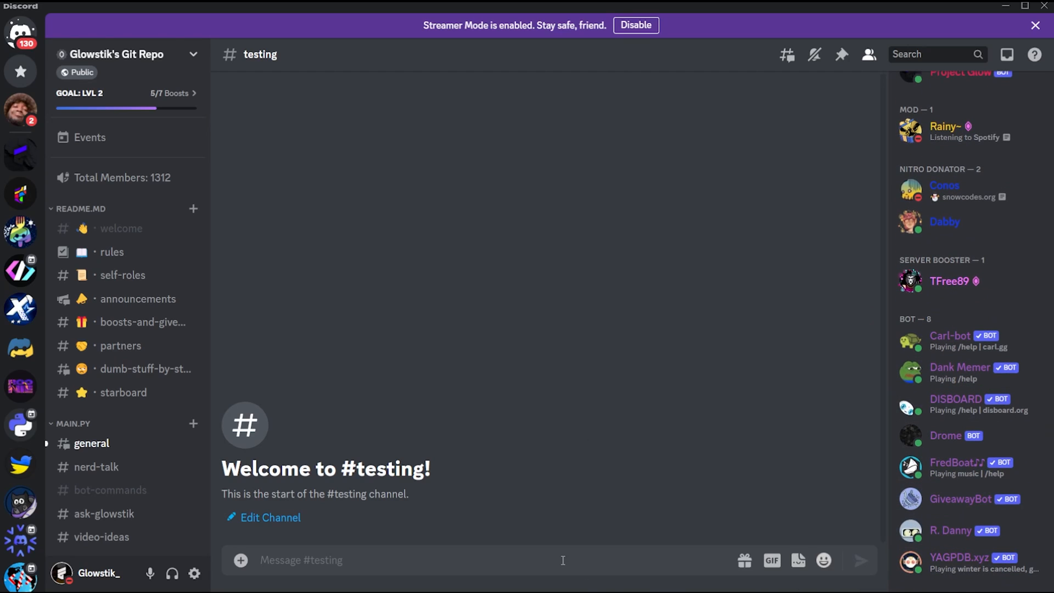
{"action": "mouse_move", "coordinate": [476, 561]}
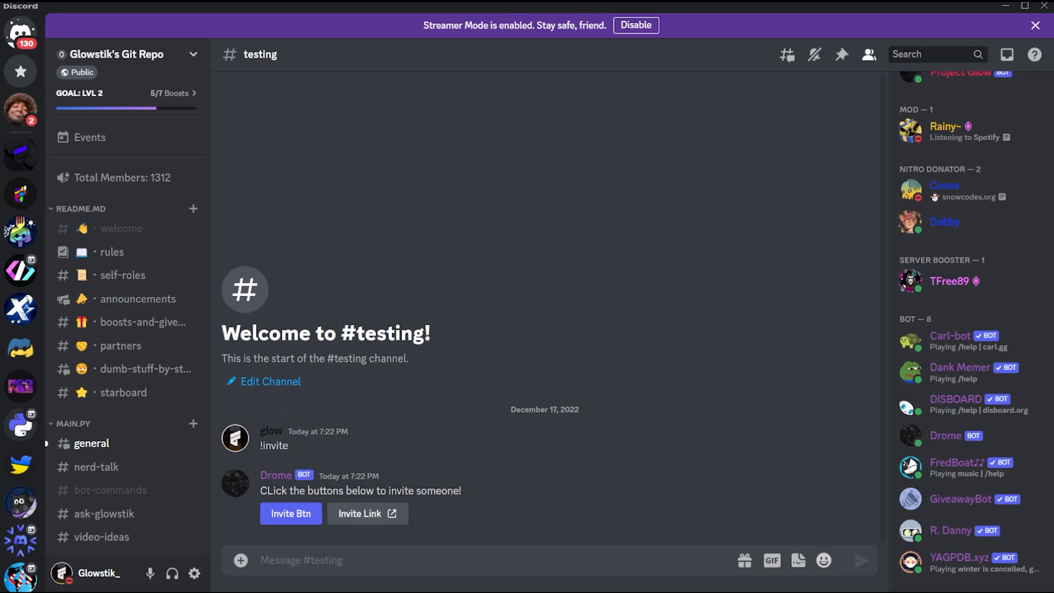
{"action": "left_click", "coordinate": [290, 512]}
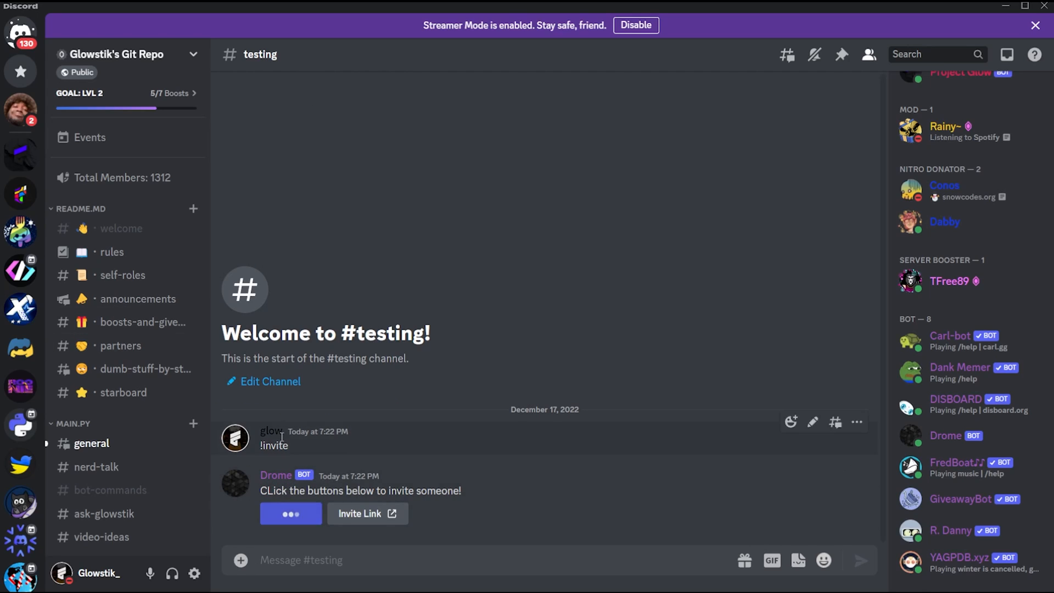
{"action": "left_click", "coordinate": [290, 513]}
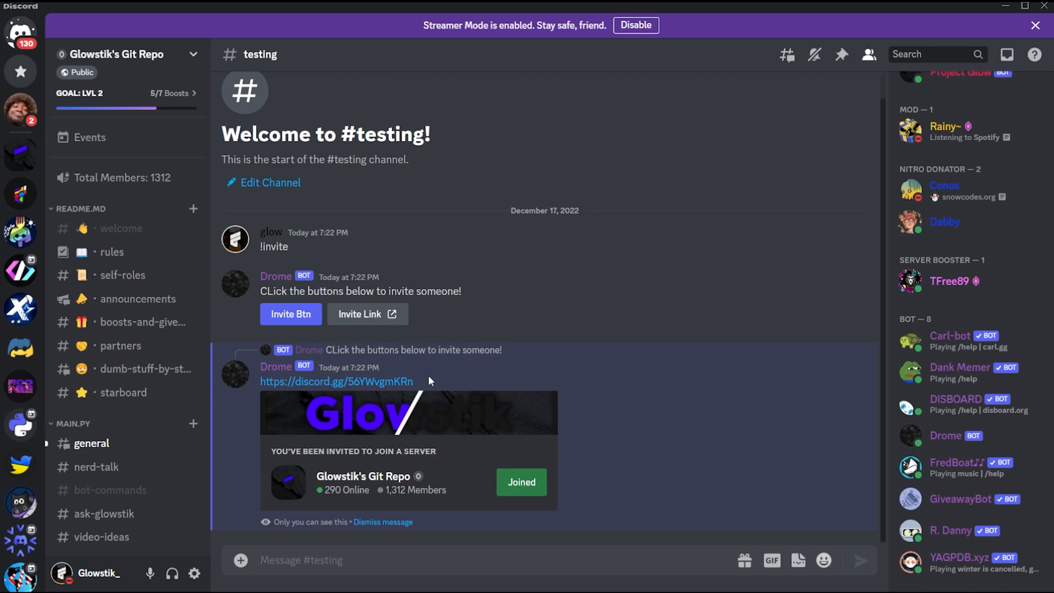
{"action": "double_click", "coordinate": [336, 381]}
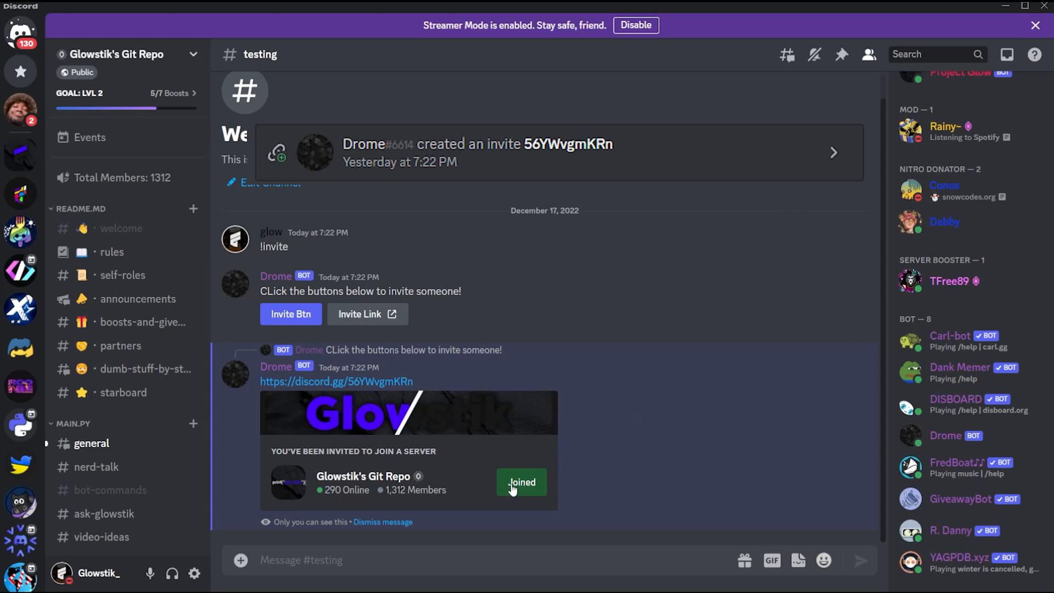
{"action": "mouse_move", "coordinate": [460, 517]}
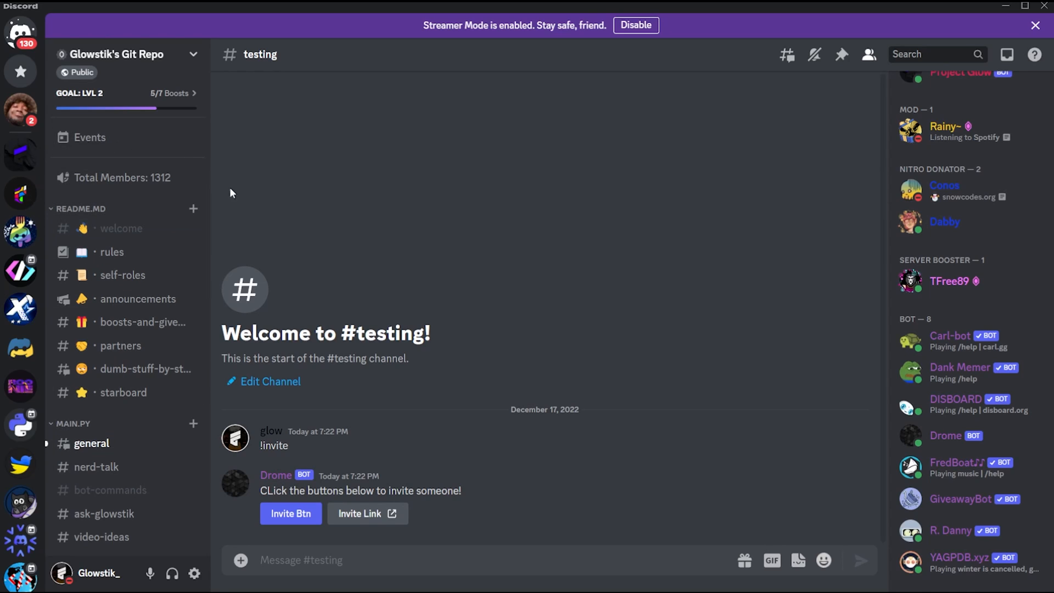
{"action": "mouse_move", "coordinate": [404, 415]}
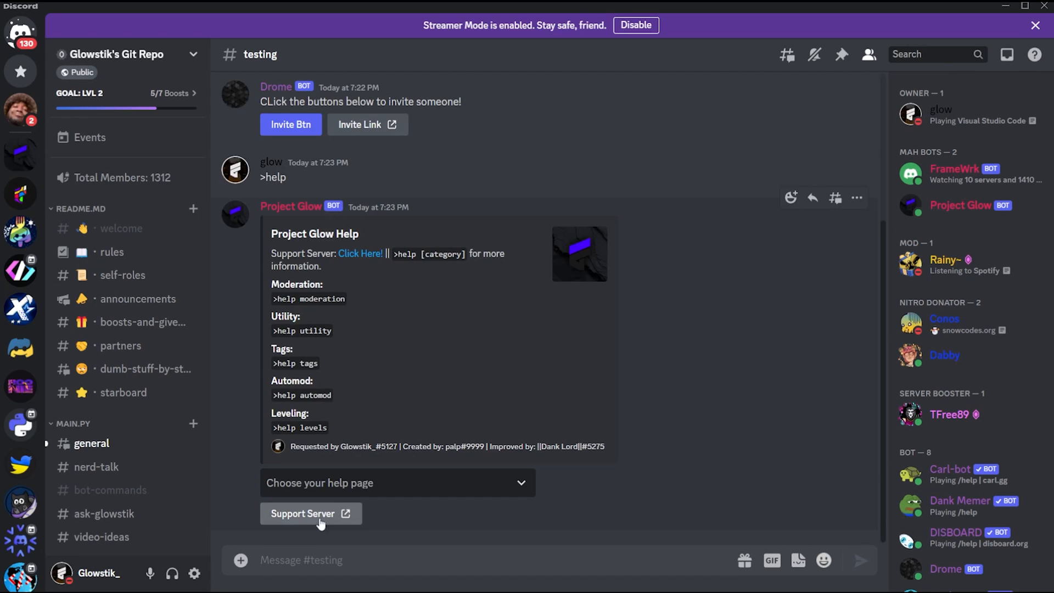
{"action": "mouse_move", "coordinate": [328, 531]}
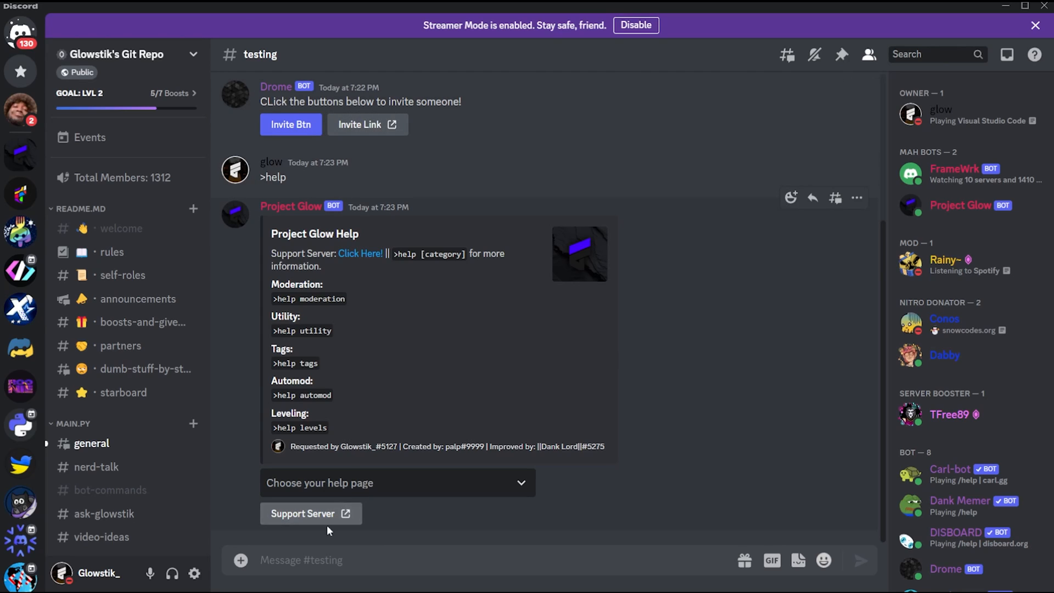
Start a new message in #testing to run the >help command for Project Glow
{"action": "left_click", "coordinate": [112, 251]}
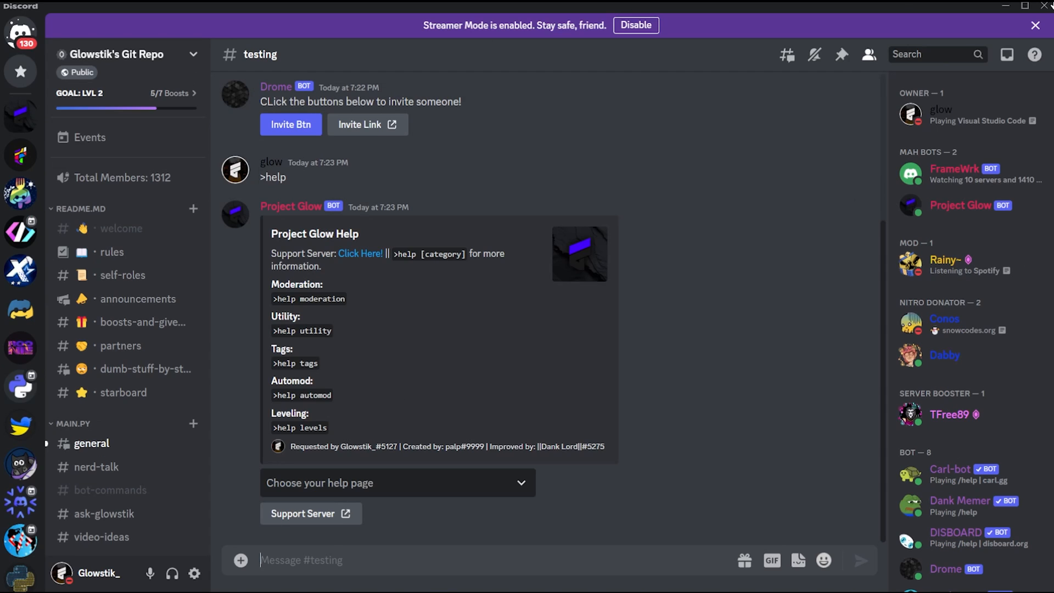
{"action": "mouse_move", "coordinate": [678, 146]}
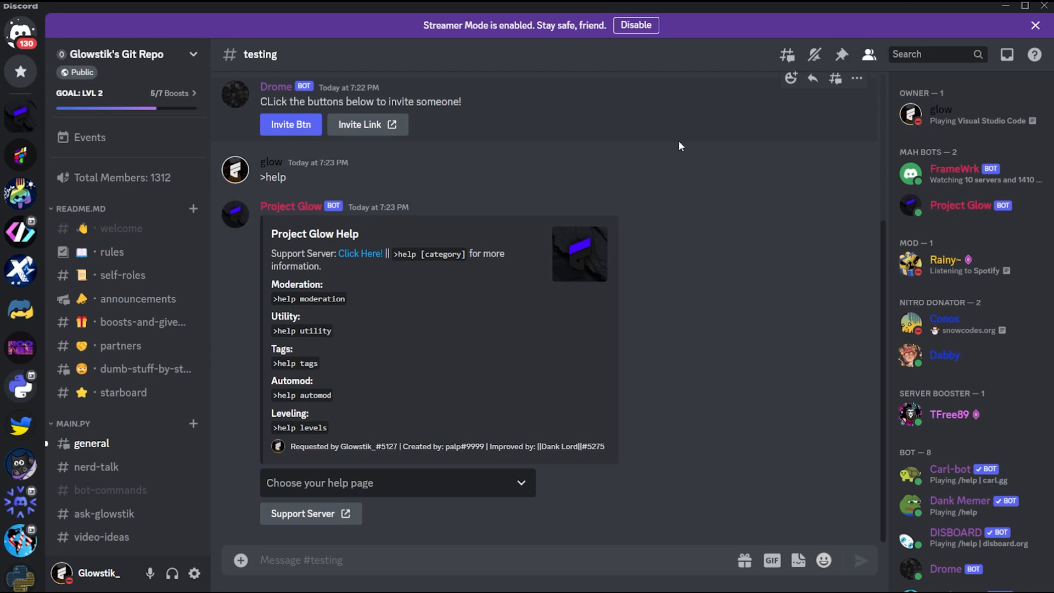